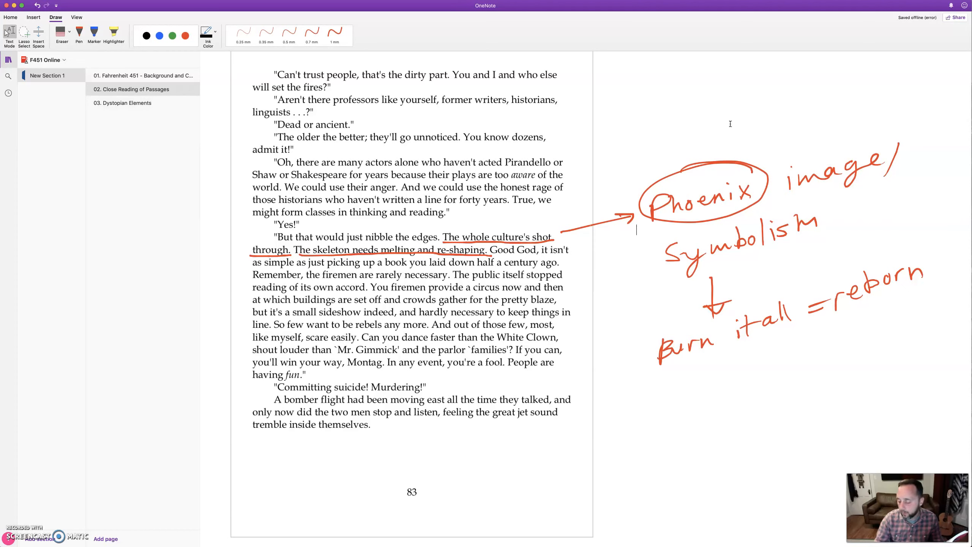
Highlight "The skeleton needs melting and re-shaping." in yellow on page 83
{"action": "left_click", "coordinate": [113, 35]}
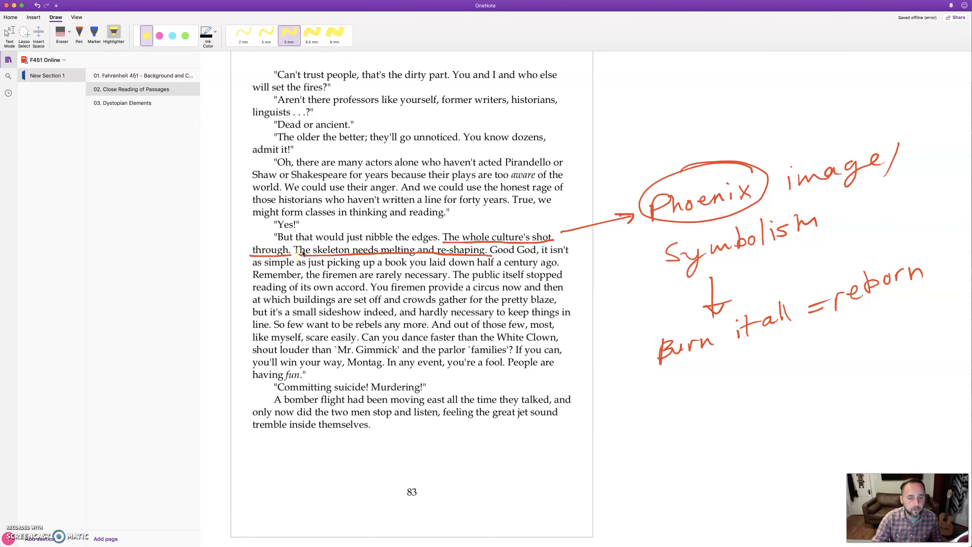
{"action": "left_click_drag", "start_coordinate": [294, 249], "coordinate": [487, 249]}
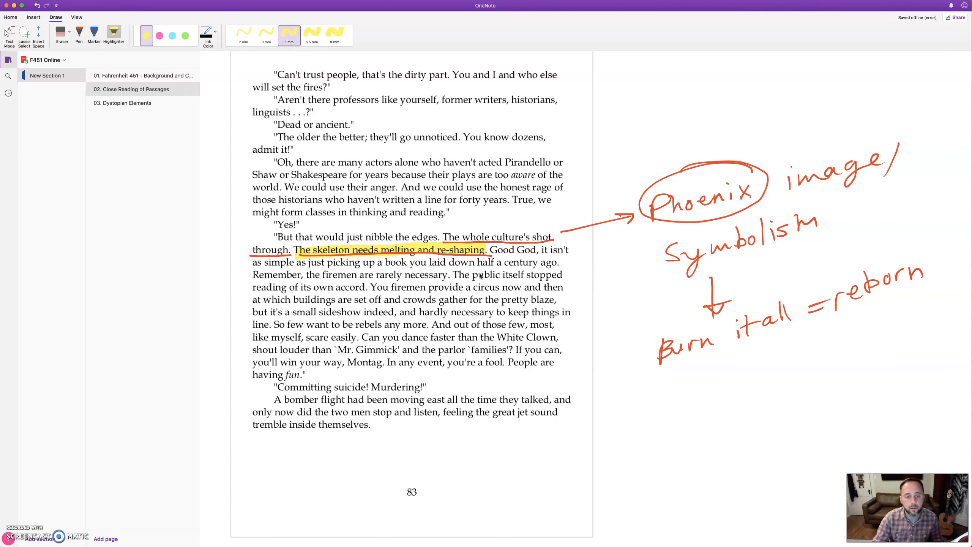
{"action": "mouse_move", "coordinate": [464, 283]}
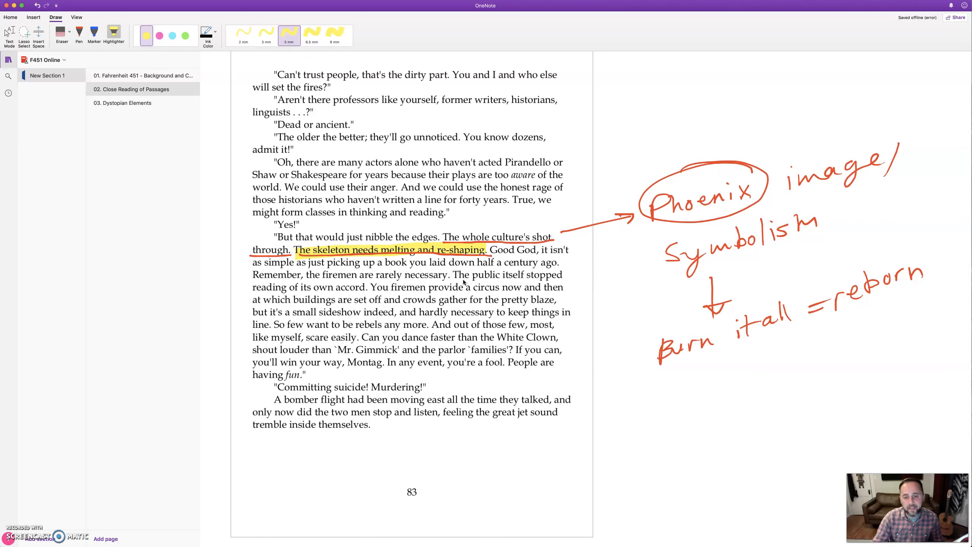
Circle the word melting in blue and draw an arrow from it to the margin
{"action": "left_click", "coordinate": [94, 32]}
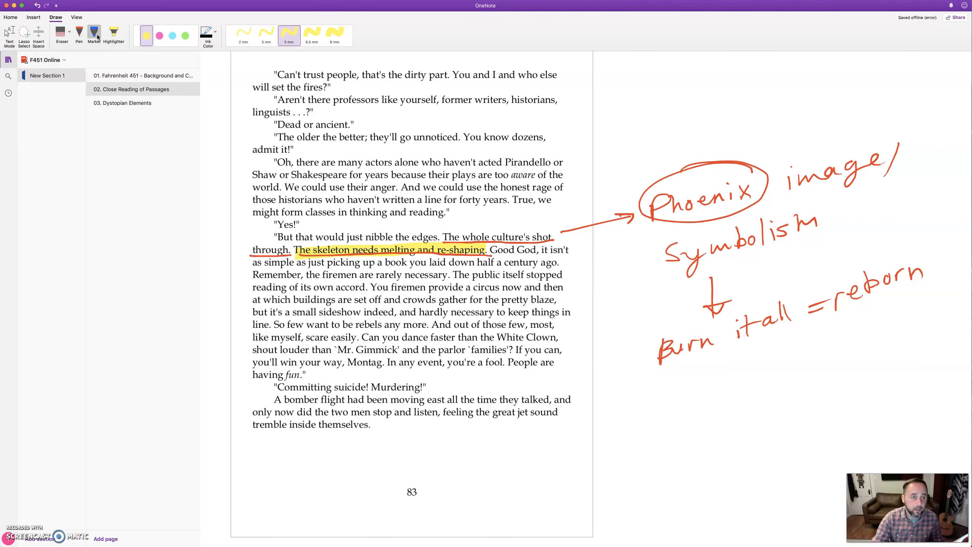
{"action": "left_click", "coordinate": [79, 34]}
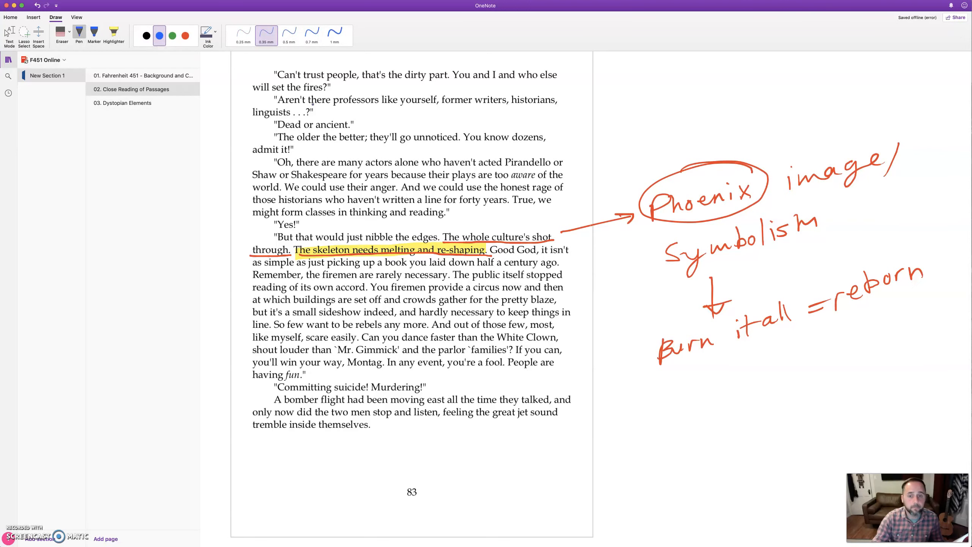
{"action": "left_click_drag", "start_coordinate": [378, 255], "coordinate": [428, 247]}
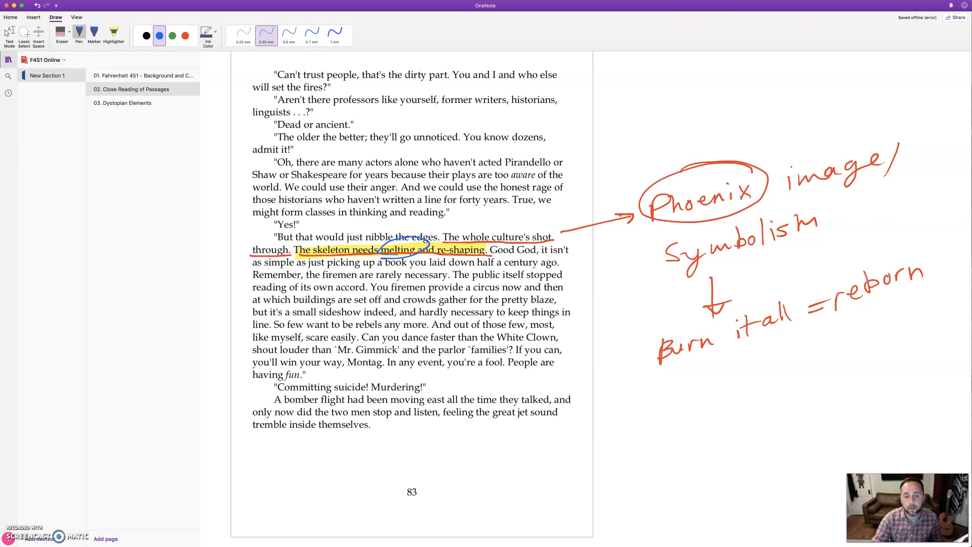
{"action": "left_click_drag", "start_coordinate": [428, 248], "coordinate": [614, 186]}
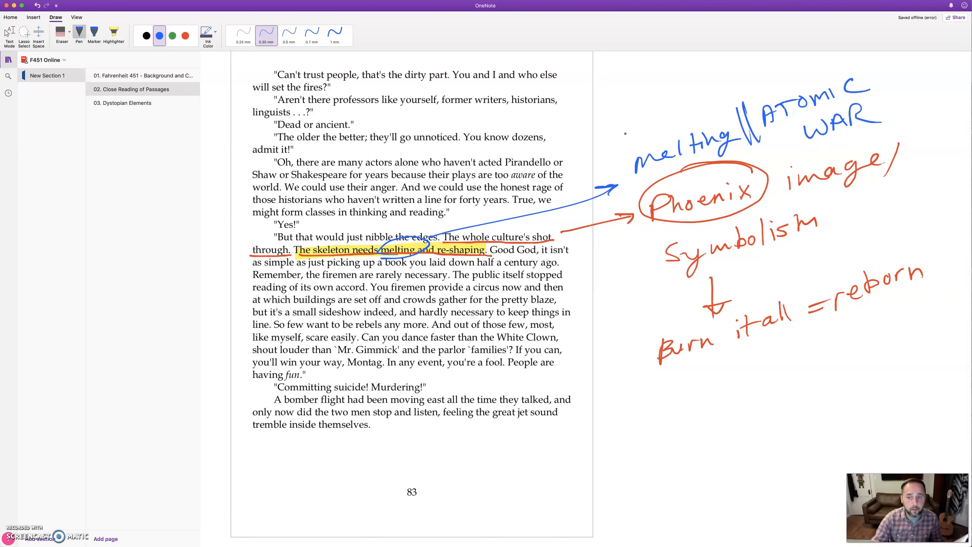
Handwrite the margin notes "melting || ATOMIC WAR" and "Atombic bomb" in blue
{"action": "left_click_drag", "start_coordinate": [651, 99], "coordinate": [713, 97]}
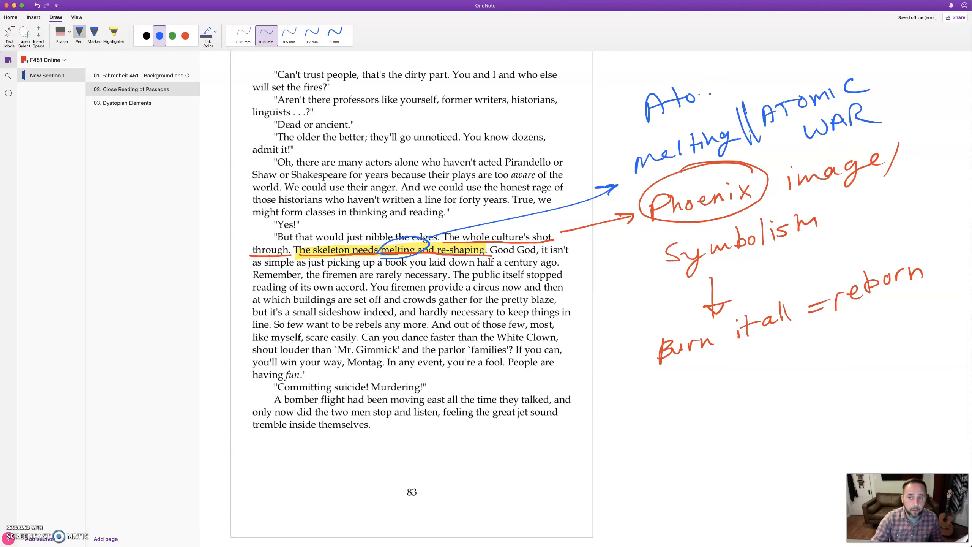
{"action": "left_click_drag", "start_coordinate": [701, 99], "coordinate": [762, 81]}
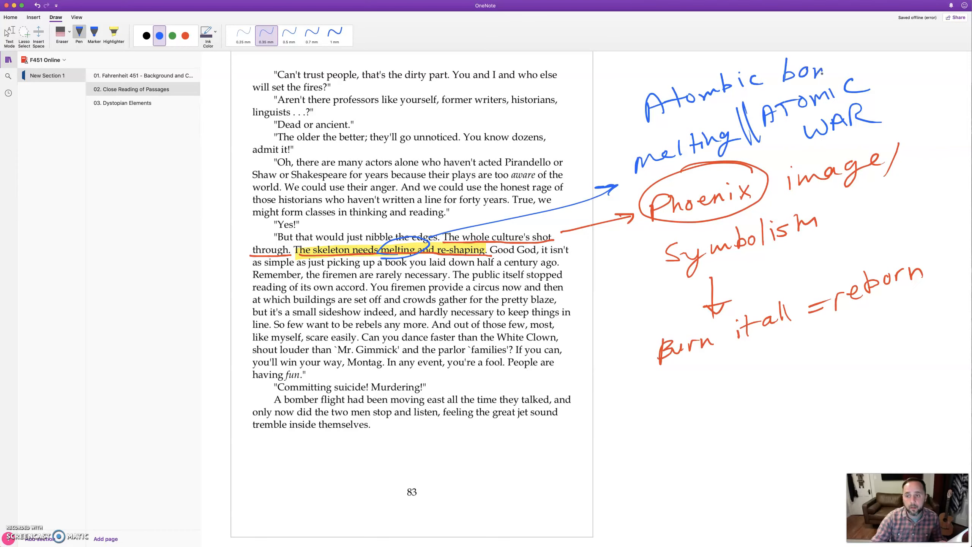
{"action": "left_click_drag", "start_coordinate": [787, 72], "coordinate": [844, 68]}
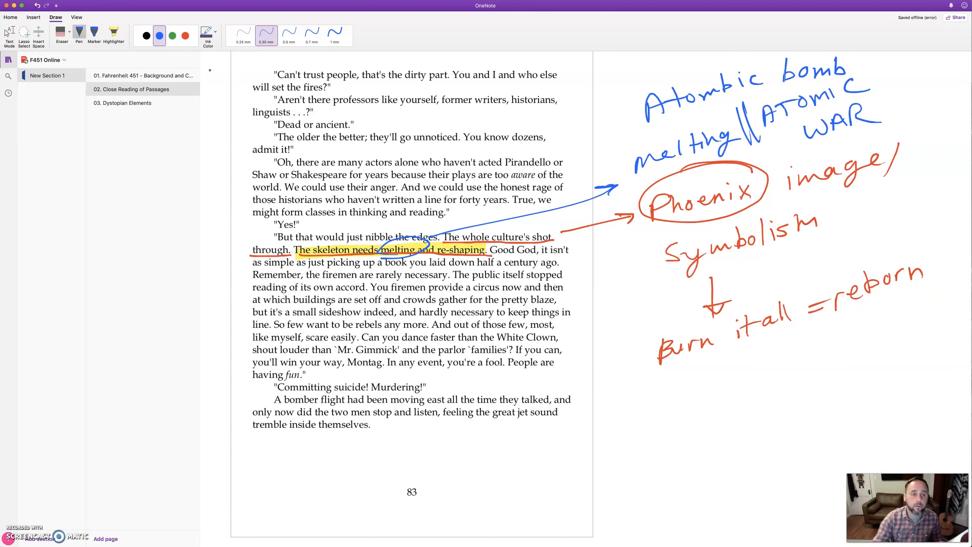
{"action": "left_click", "coordinate": [114, 34]}
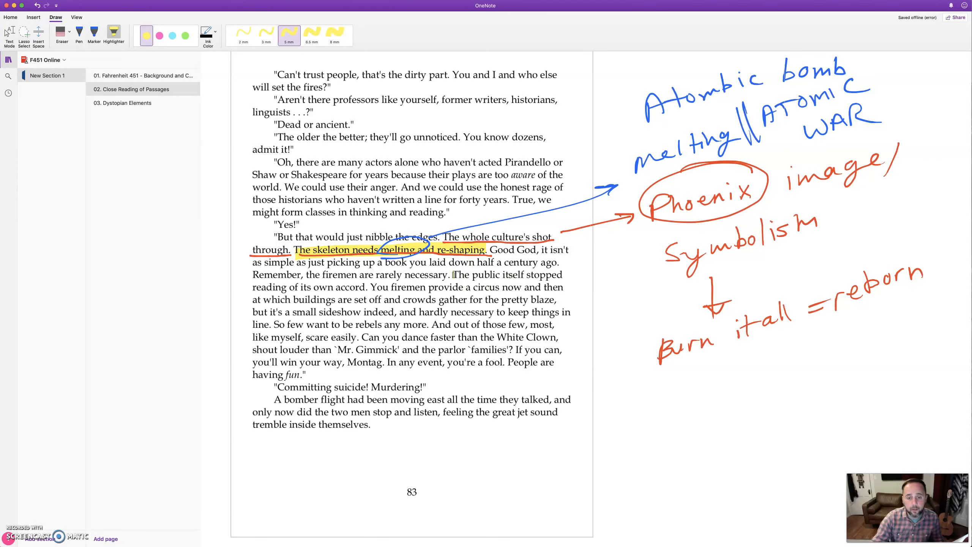
Highlight "The public itself stopped reading of its own accord." in yellow
{"action": "double_click", "coordinate": [471, 275]}
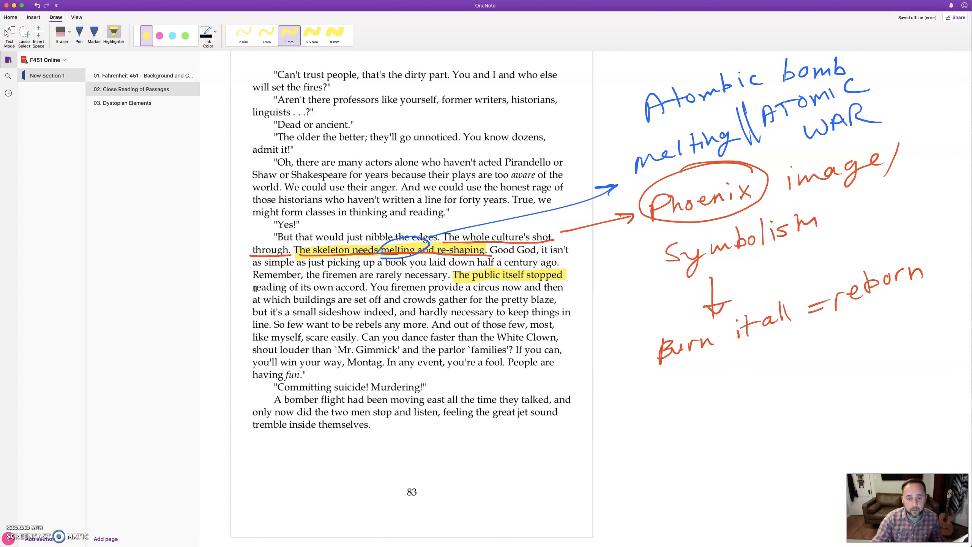
{"action": "double_click", "coordinate": [267, 287]}
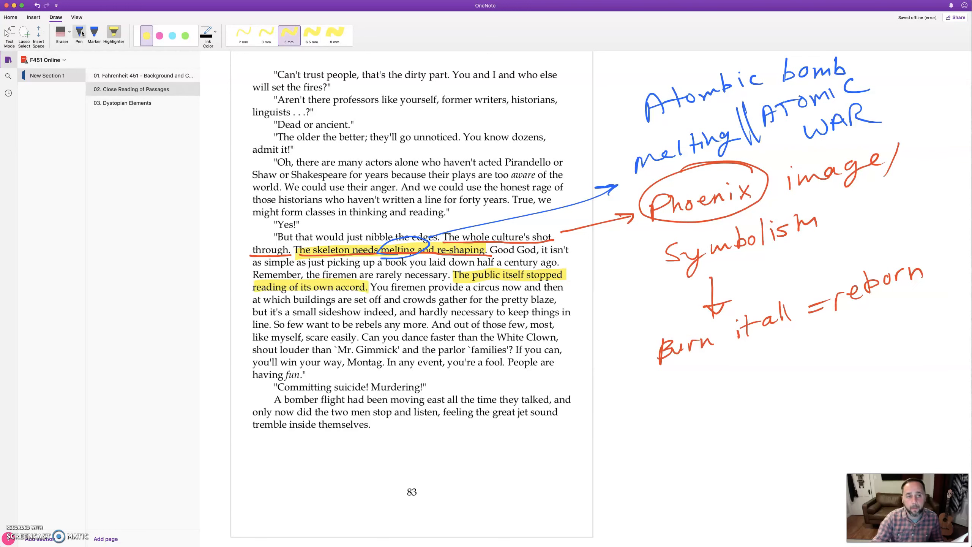
{"action": "left_click", "coordinate": [79, 32]}
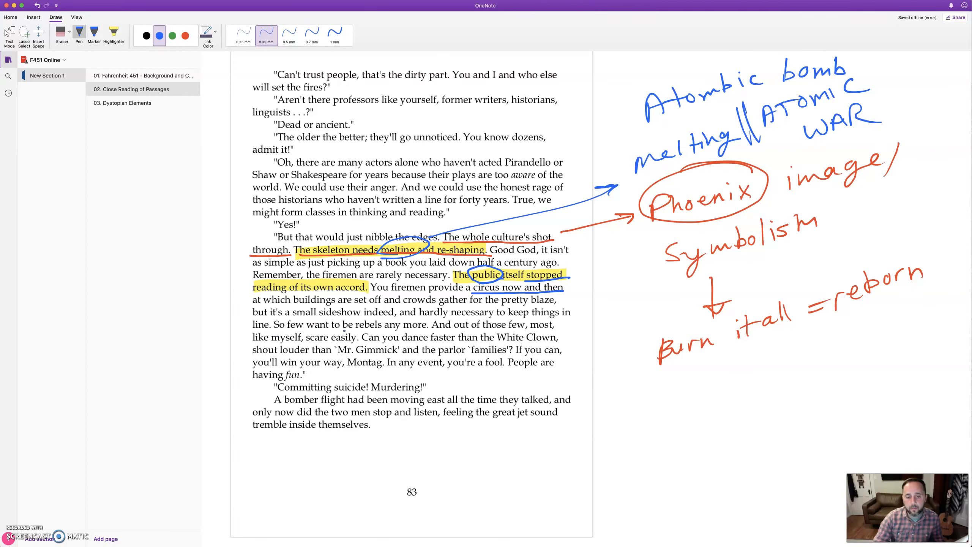
Circle public and fun, underline circus and rebels in blue ink
{"action": "left_click_drag", "start_coordinate": [356, 327], "coordinate": [385, 327]}
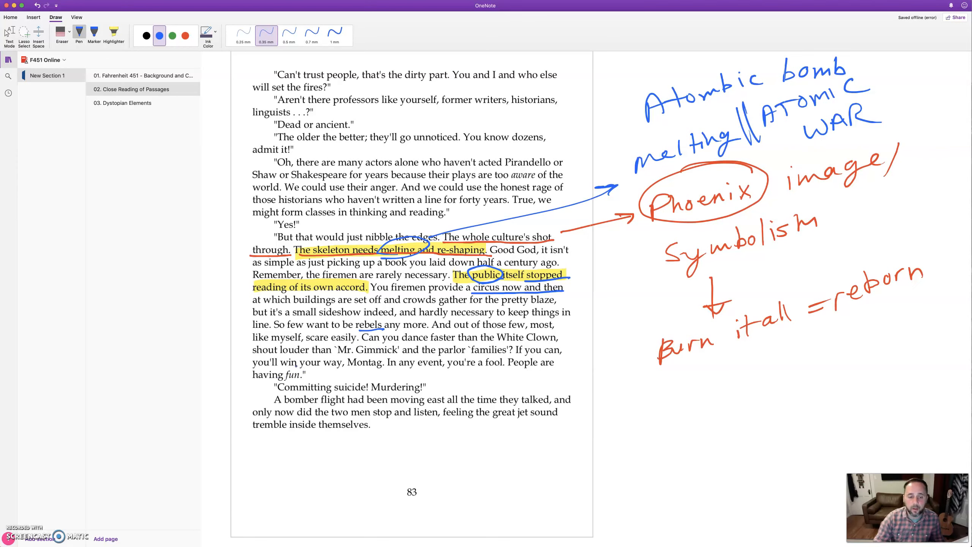
{"action": "left_click_drag", "start_coordinate": [279, 370], "coordinate": [304, 378]}
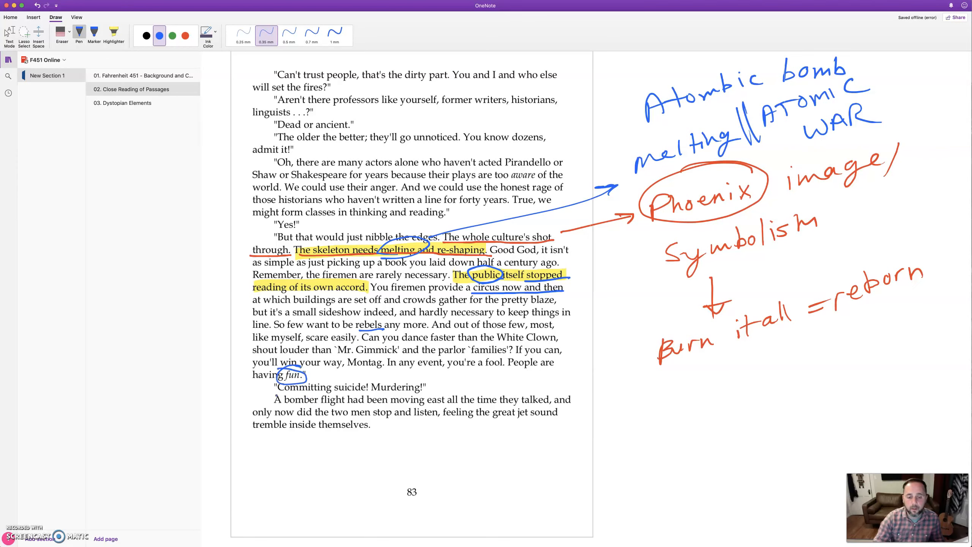
{"action": "left_click_drag", "start_coordinate": [279, 392], "coordinate": [426, 390]}
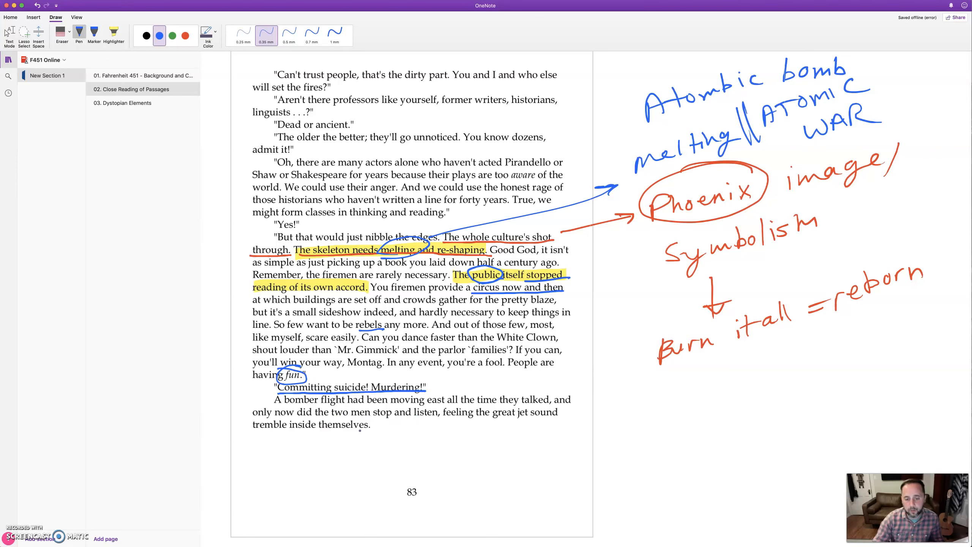
Underline "Committing suicide! Murdering!", bracket the bomber passage and note "Military / war"
{"action": "left_click_drag", "start_coordinate": [570, 428], "coordinate": [590, 393]}
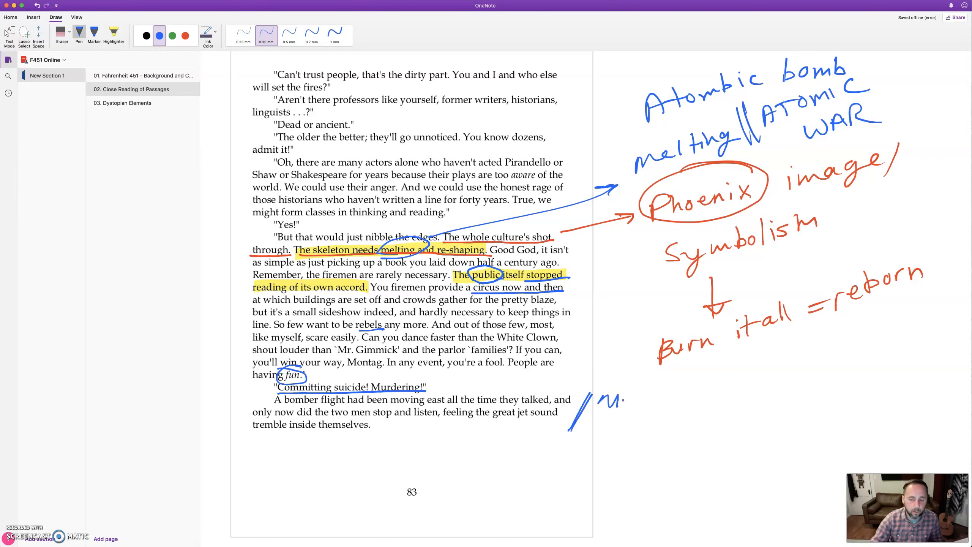
{"action": "left_click_drag", "start_coordinate": [605, 390], "coordinate": [645, 409]}
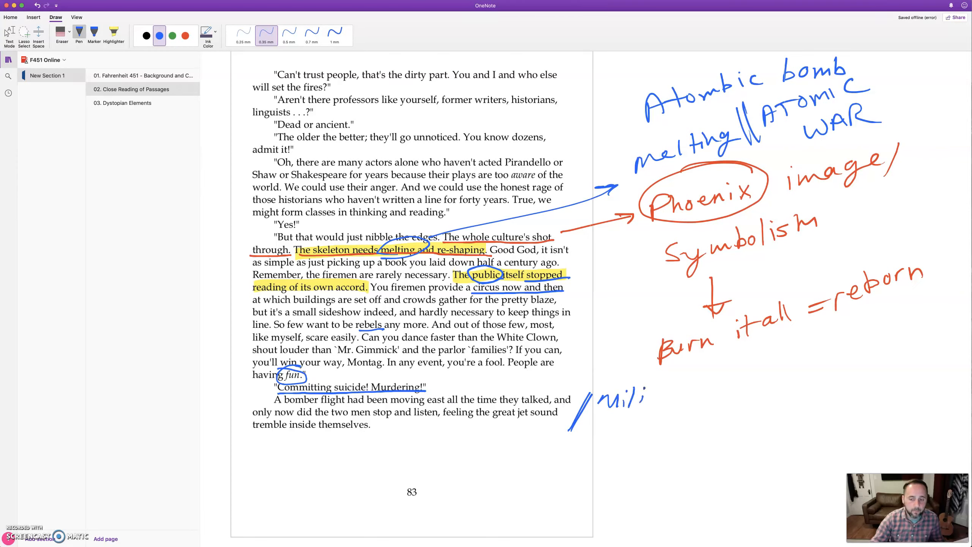
{"action": "left_click_drag", "start_coordinate": [617, 397], "coordinate": [695, 390]}
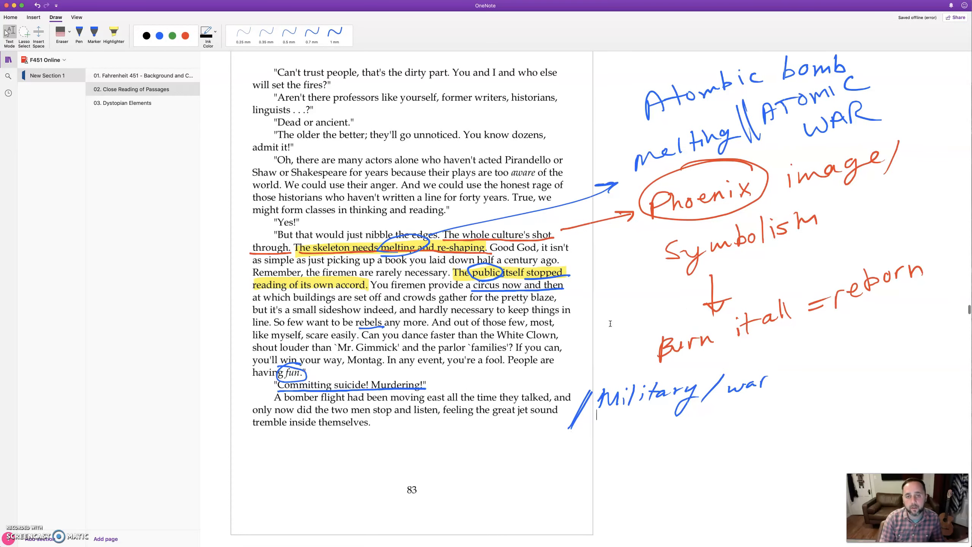
On page 84, underline "Good night, good night" and "rip the pages from the book", circle "the Bible"
{"action": "scroll", "scroll_direction": "down", "scroll_amount": 3}
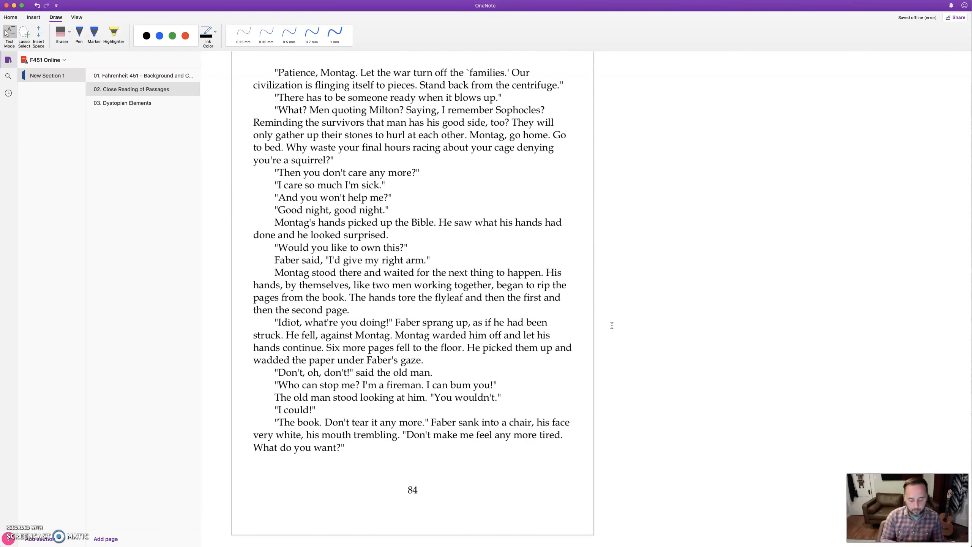
{"action": "scroll", "scroll_direction": "down", "scroll_amount": 3}
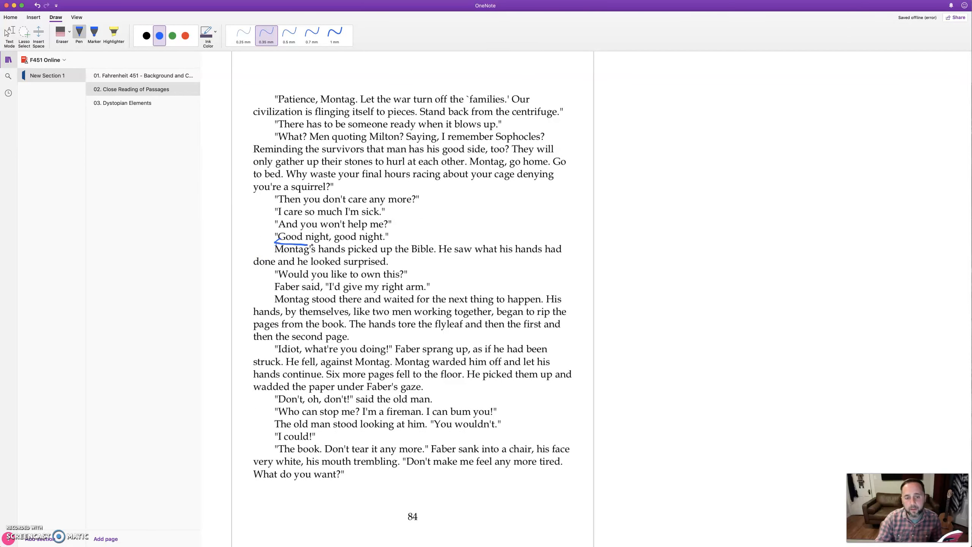
{"action": "left_click_drag", "start_coordinate": [276, 241], "coordinate": [384, 241]}
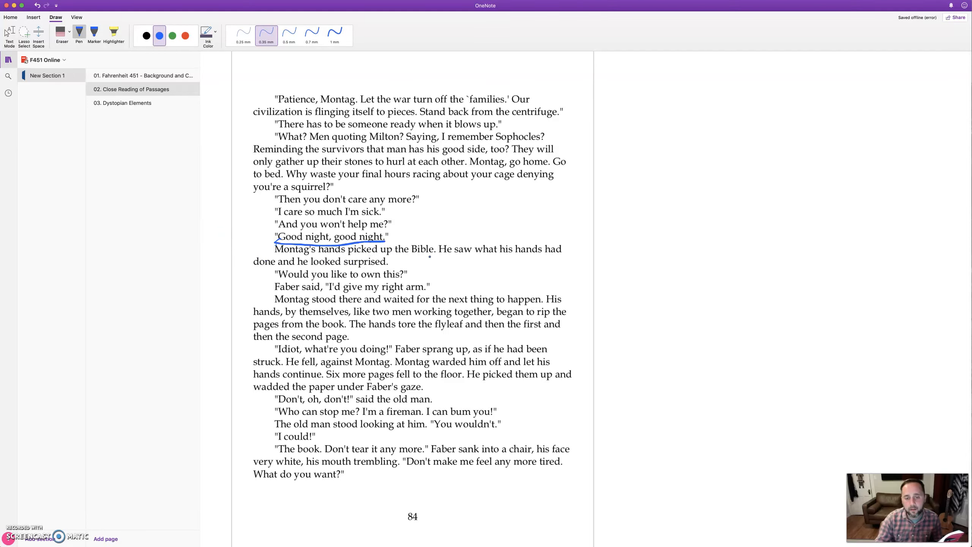
{"action": "left_click_drag", "start_coordinate": [402, 250], "coordinate": [445, 252]}
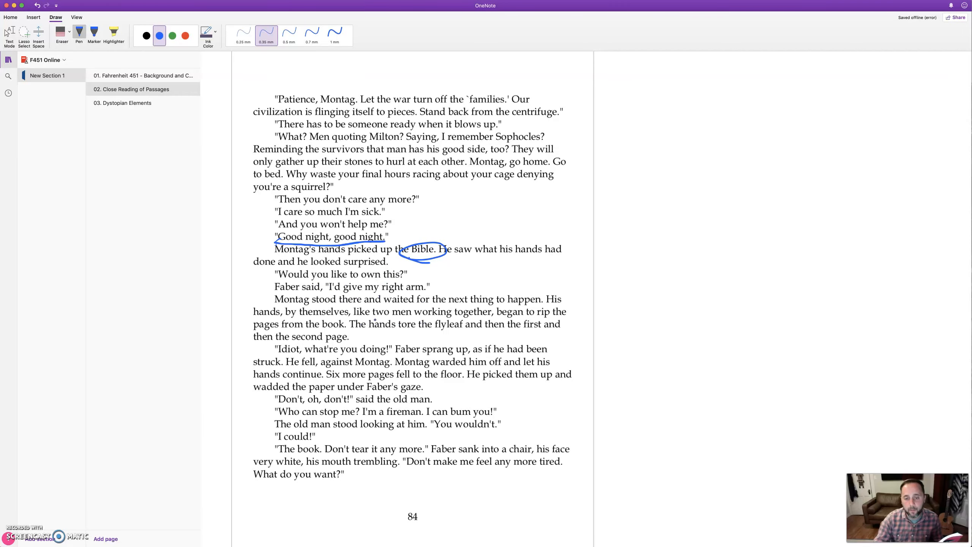
{"action": "left_click_drag", "start_coordinate": [535, 318], "coordinate": [560, 318]}
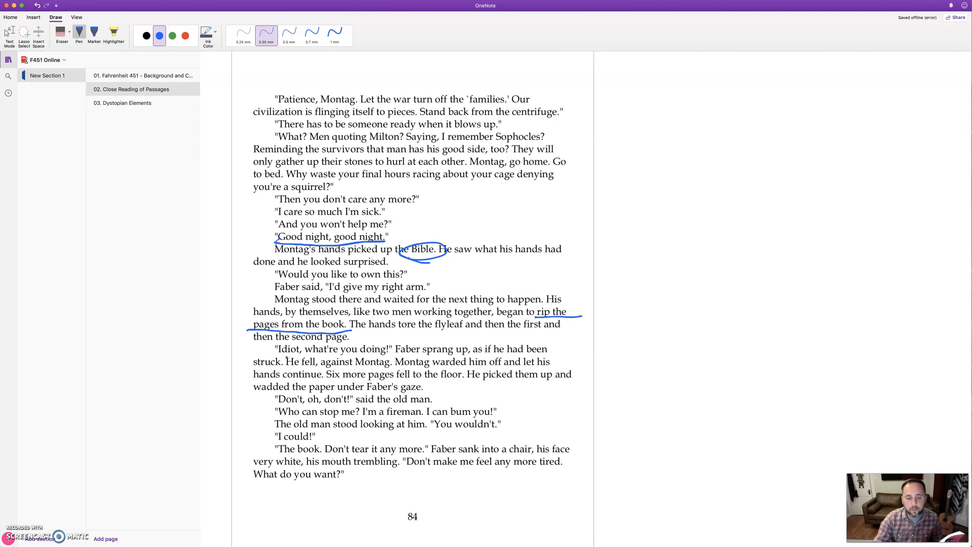
Underline "Idiot, what're you", "Don't, oh, don't!" and "What do you want?" in blue
{"action": "left_click_drag", "start_coordinate": [278, 355], "coordinate": [359, 355]}
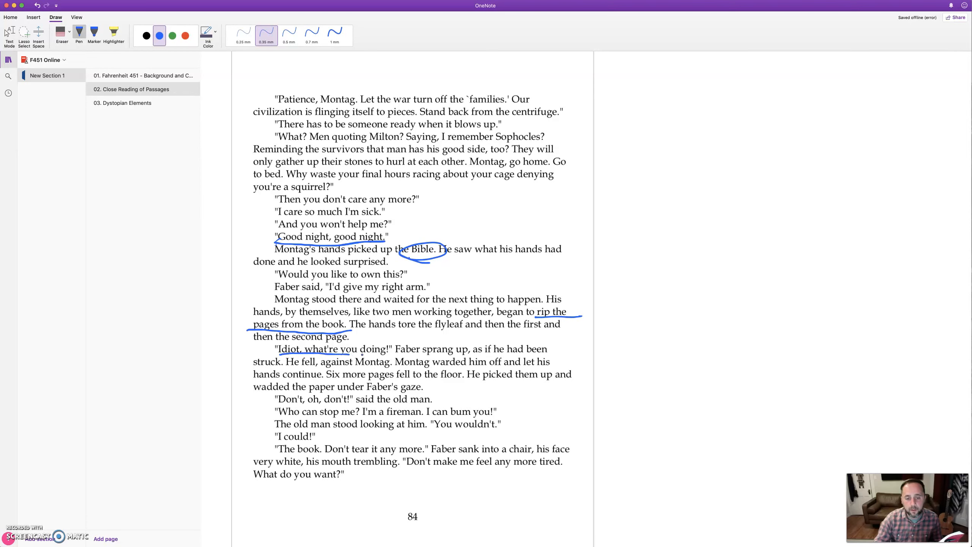
{"action": "left_click_drag", "start_coordinate": [421, 347], "coordinate": [471, 347]}
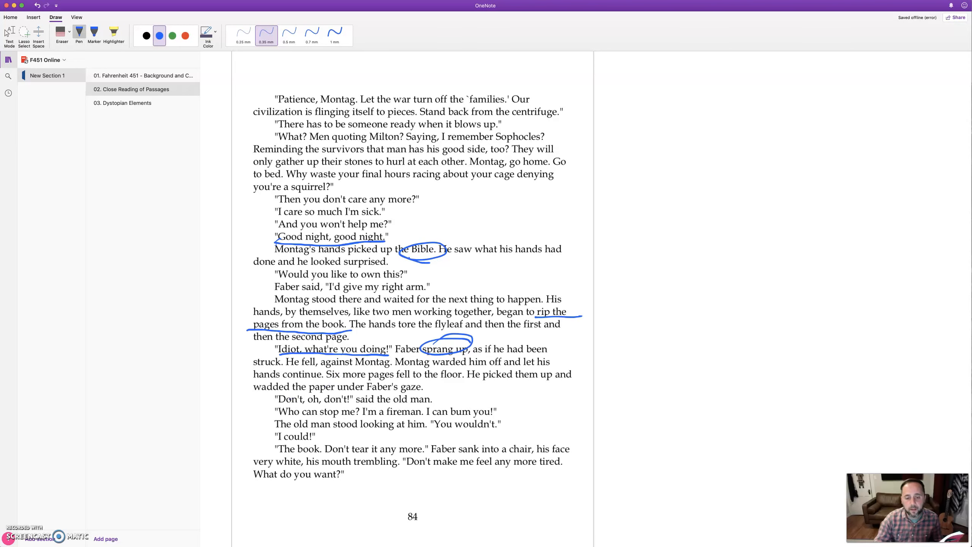
{"action": "left_click_drag", "start_coordinate": [278, 406], "coordinate": [346, 407]}
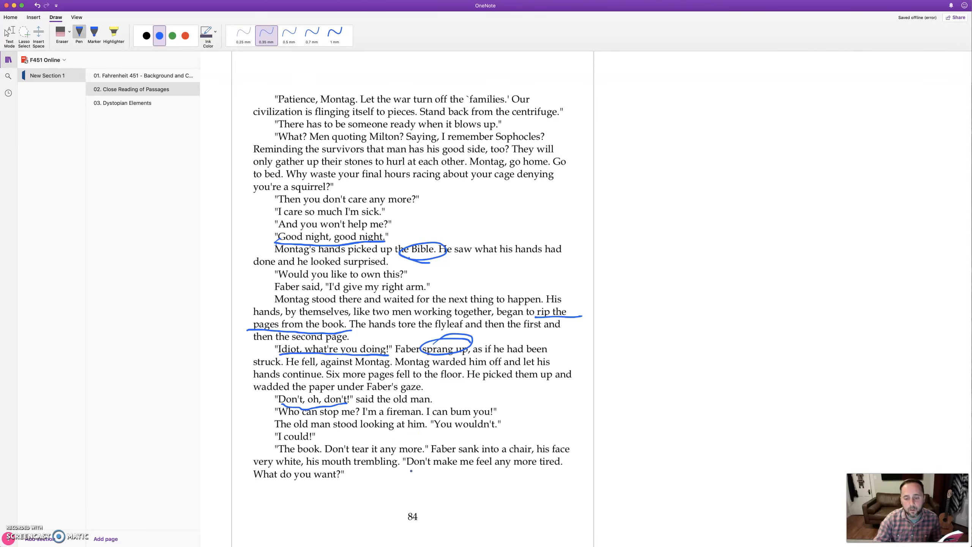
{"action": "left_click_drag", "start_coordinate": [255, 481], "coordinate": [289, 481]}
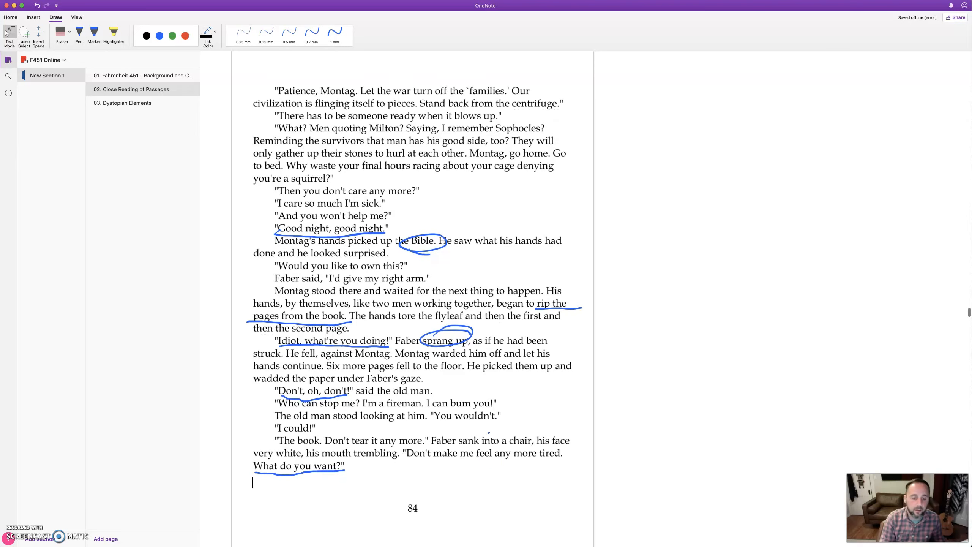
On page 85, underline "I need you to teach me." and "wanted", and bracket the college-paper lines
{"action": "scroll", "scroll_direction": "down", "scroll_amount": 3}
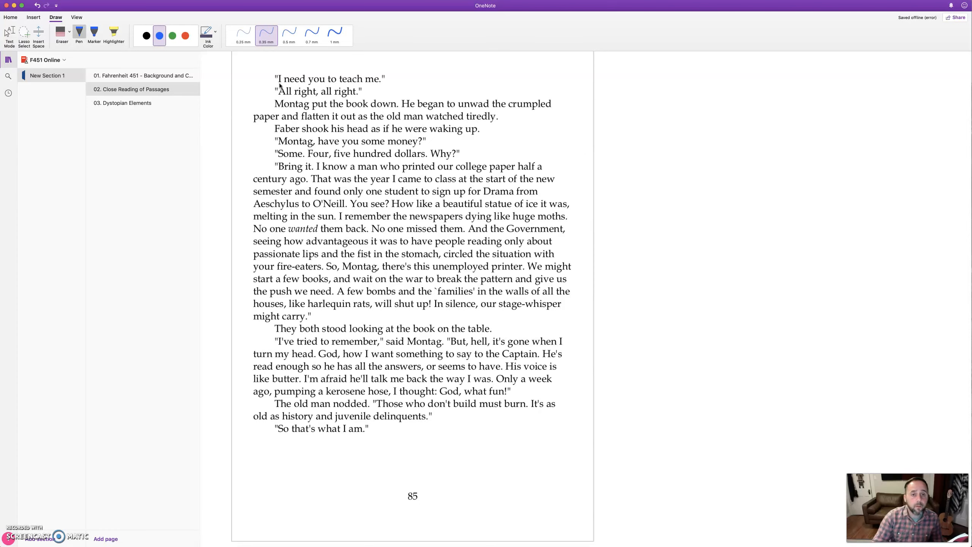
{"action": "left_click_drag", "start_coordinate": [278, 85], "coordinate": [382, 86]}
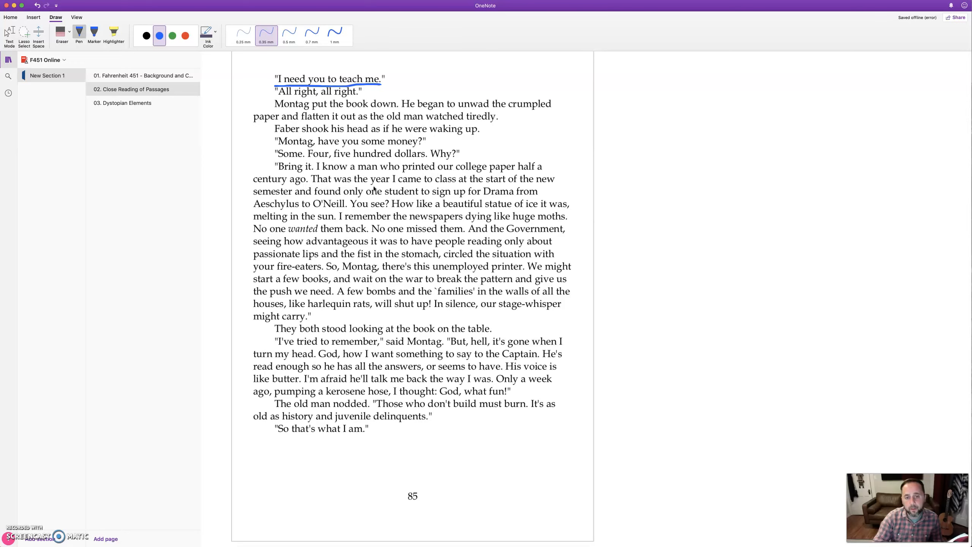
{"action": "mouse_move", "coordinate": [512, 190]}
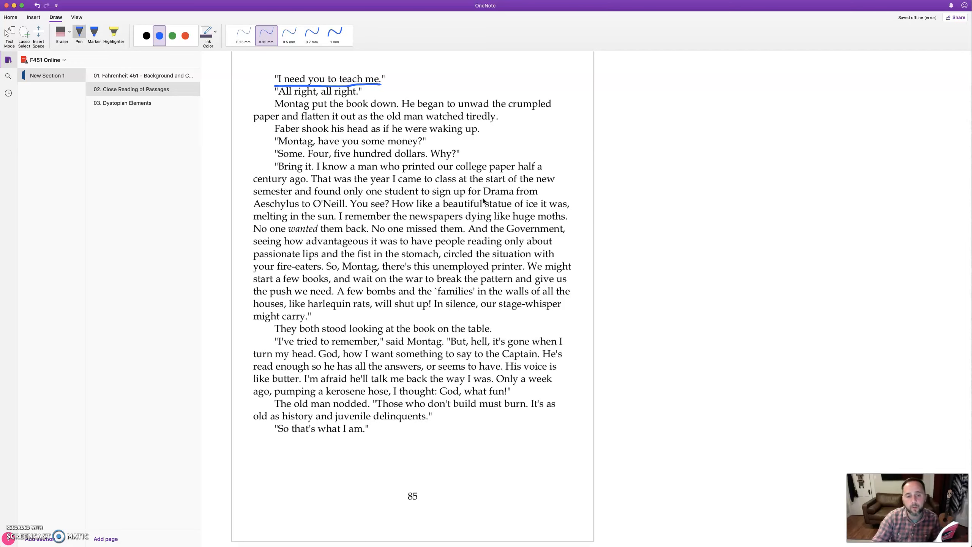
{"action": "mouse_move", "coordinate": [414, 218]}
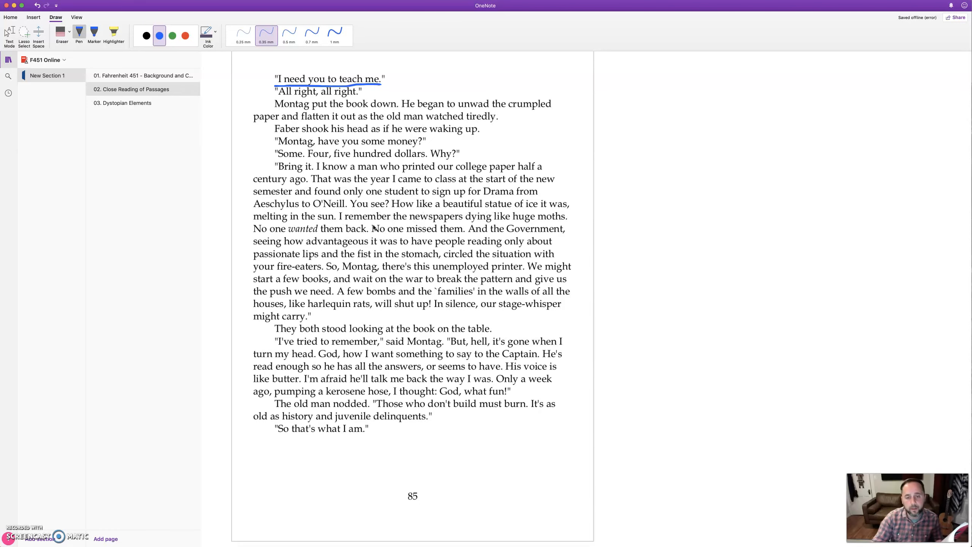
{"action": "mouse_move", "coordinate": [426, 223]}
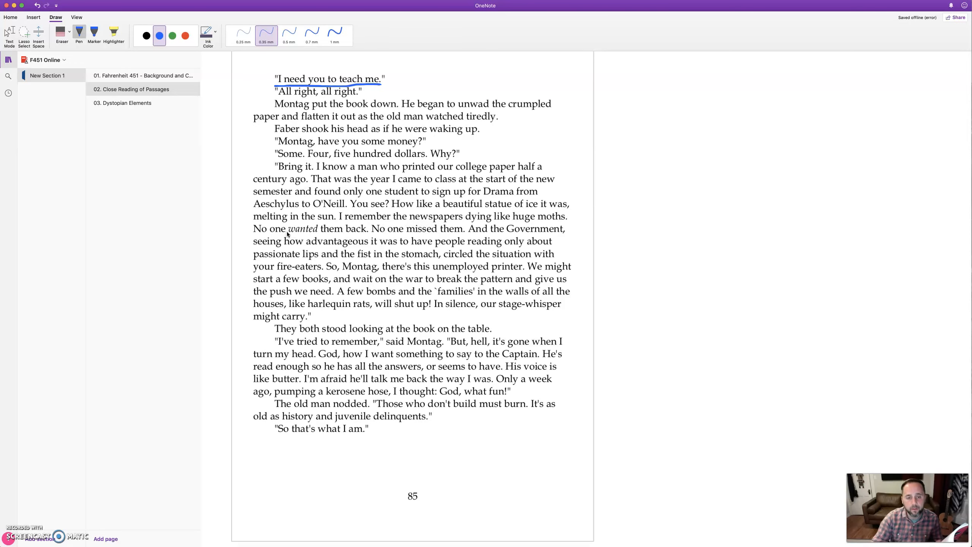
{"action": "left_click_drag", "start_coordinate": [289, 234], "coordinate": [316, 234]}
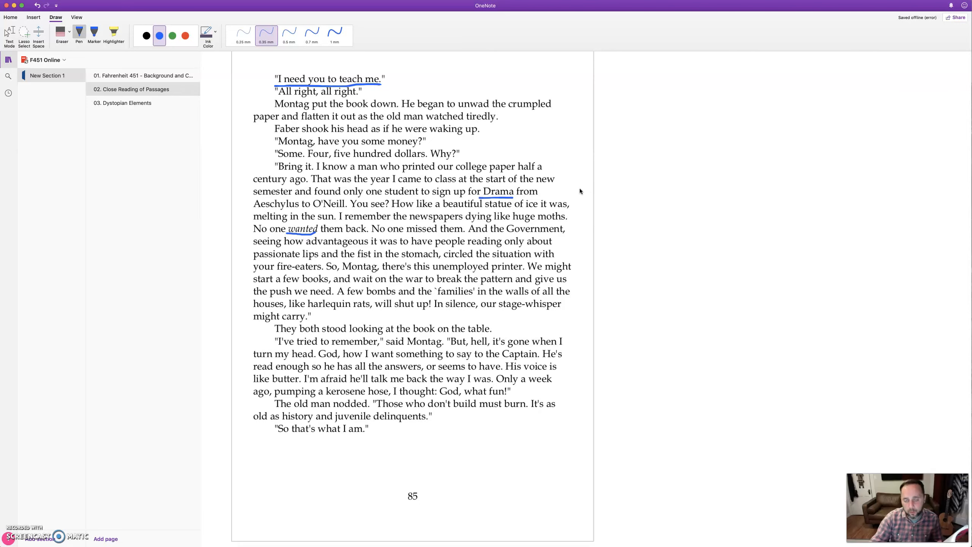
{"action": "left_click_drag", "start_coordinate": [577, 158], "coordinate": [570, 195]}
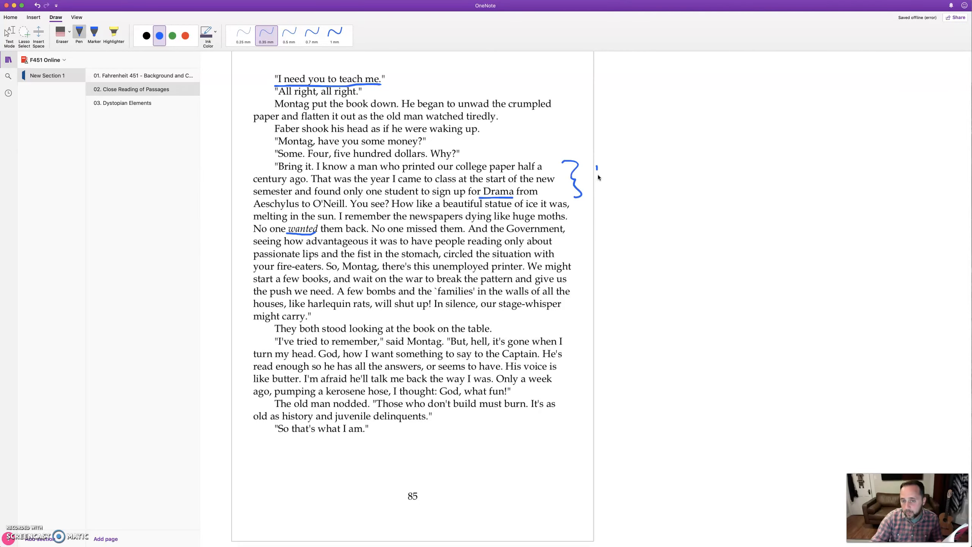
Handwrite "University; humanities" beside the bracket and circle "huge moths"
{"action": "left_click_drag", "start_coordinate": [596, 170], "coordinate": [642, 161]}
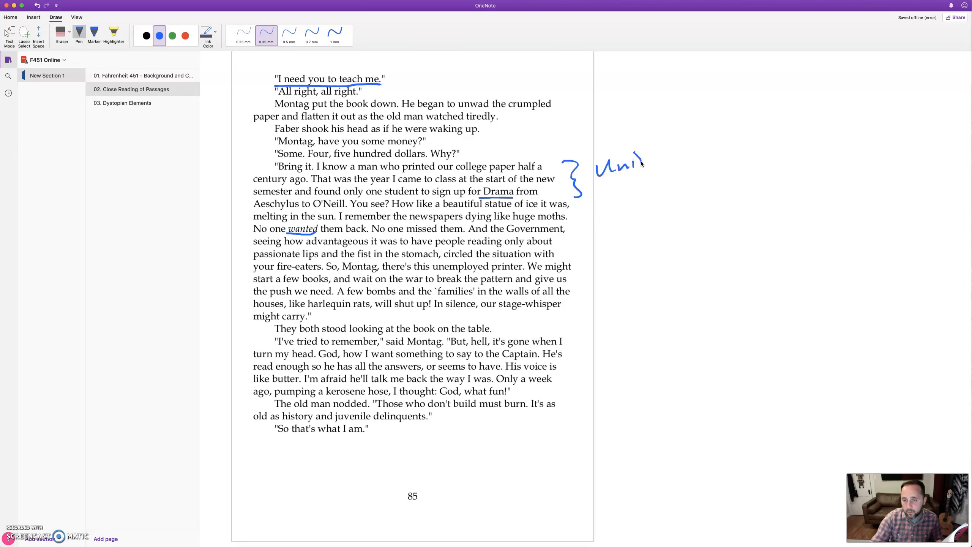
{"action": "left_click_drag", "start_coordinate": [633, 158], "coordinate": [657, 155]}
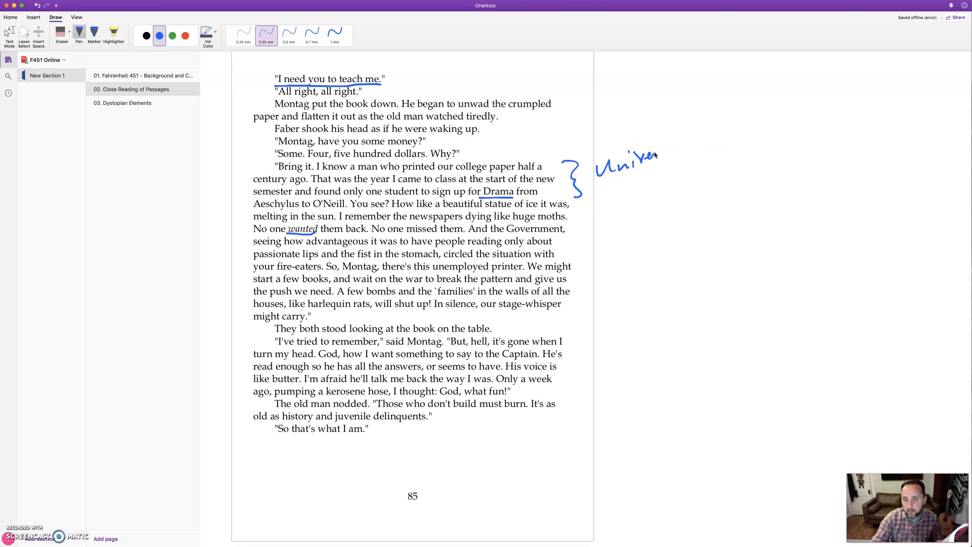
{"action": "left_click_drag", "start_coordinate": [650, 152], "coordinate": [695, 143]}
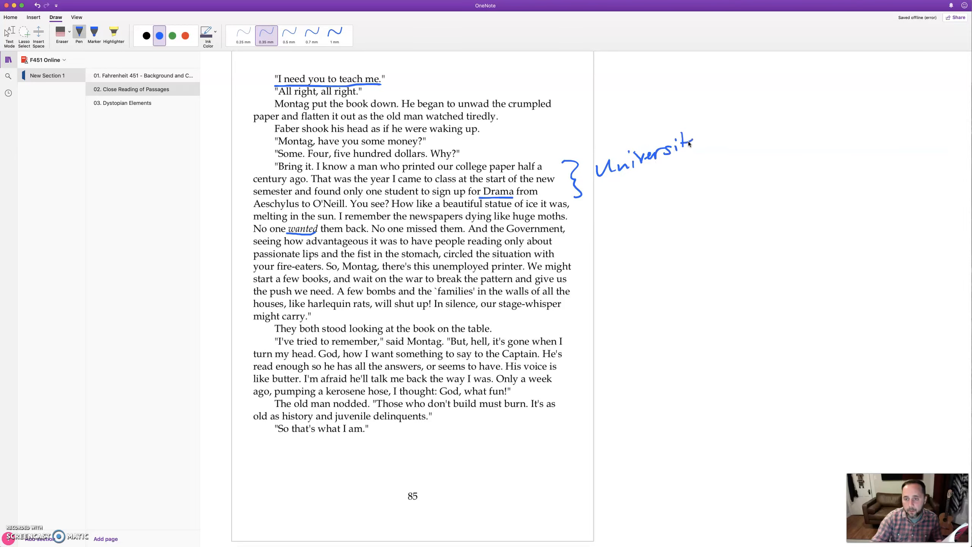
{"action": "left_click_drag", "start_coordinate": [683, 146], "coordinate": [711, 155]}
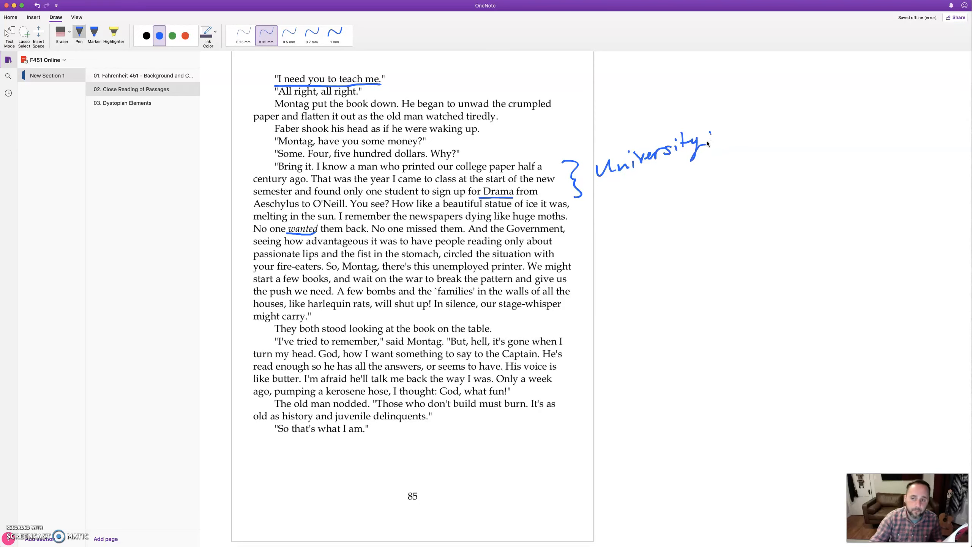
{"action": "left_click_drag", "start_coordinate": [734, 129], "coordinate": [788, 121]}
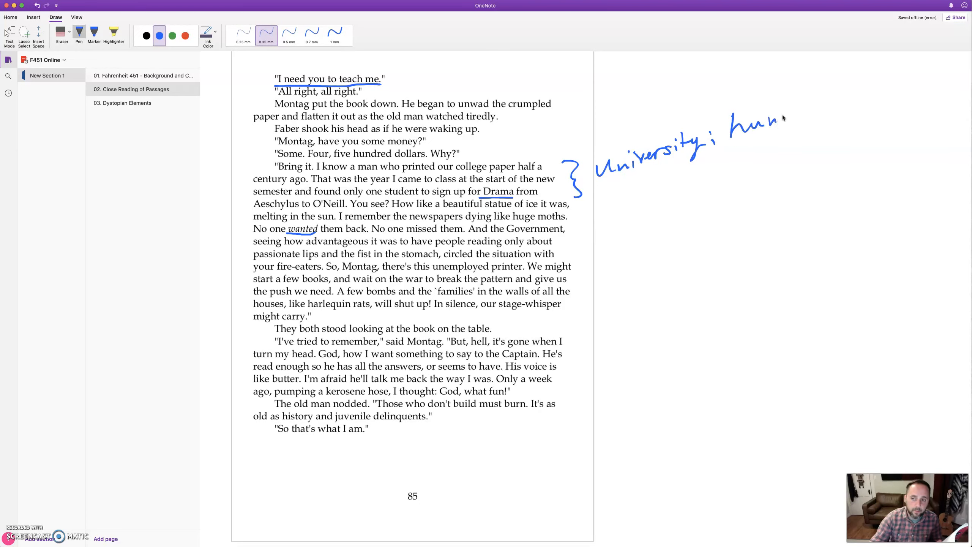
{"action": "left_click_drag", "start_coordinate": [775, 114], "coordinate": [853, 105]}
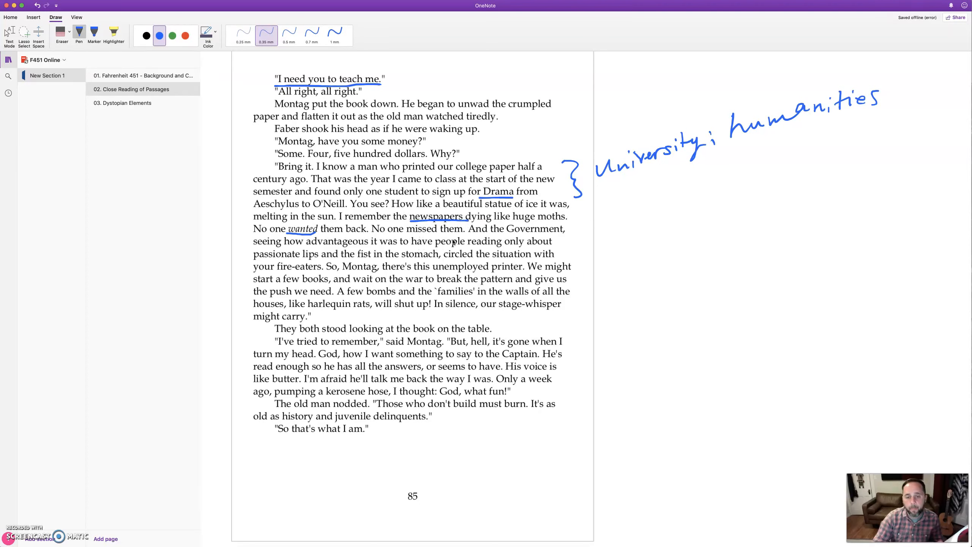
{"action": "left_click_drag", "start_coordinate": [508, 218], "coordinate": [577, 216]}
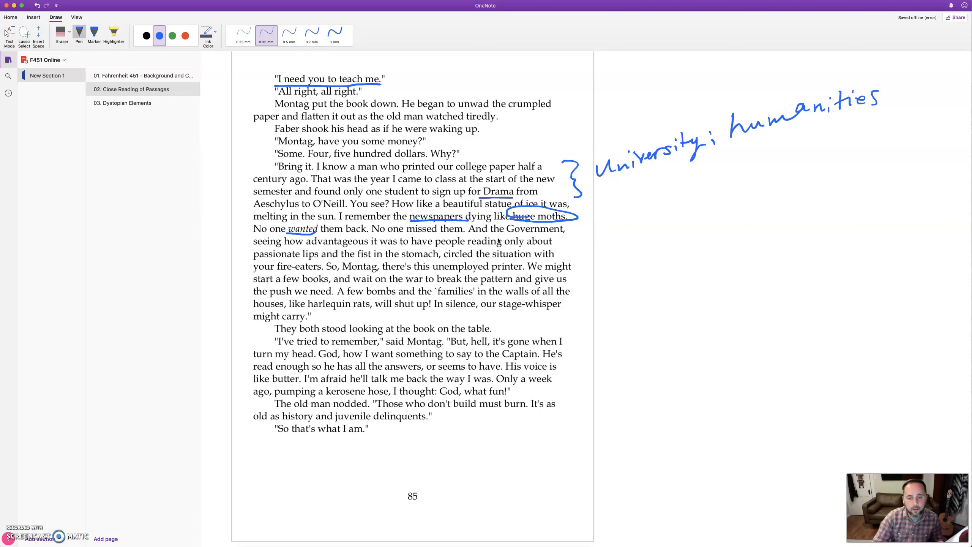
Underline the Government sentence and the passionate lips and fist phrase in red
{"action": "left_click", "coordinate": [184, 36]}
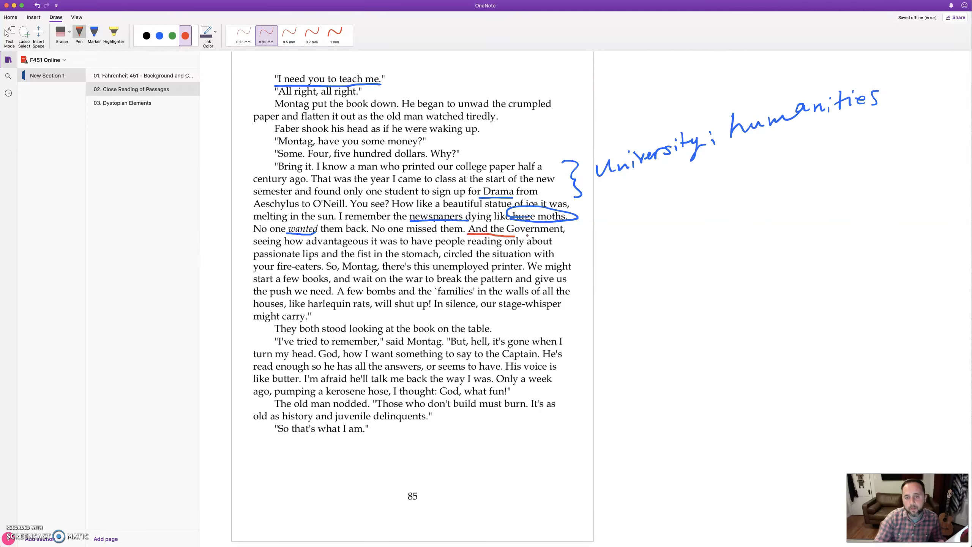
{"action": "left_click_drag", "start_coordinate": [468, 235], "coordinate": [565, 235]}
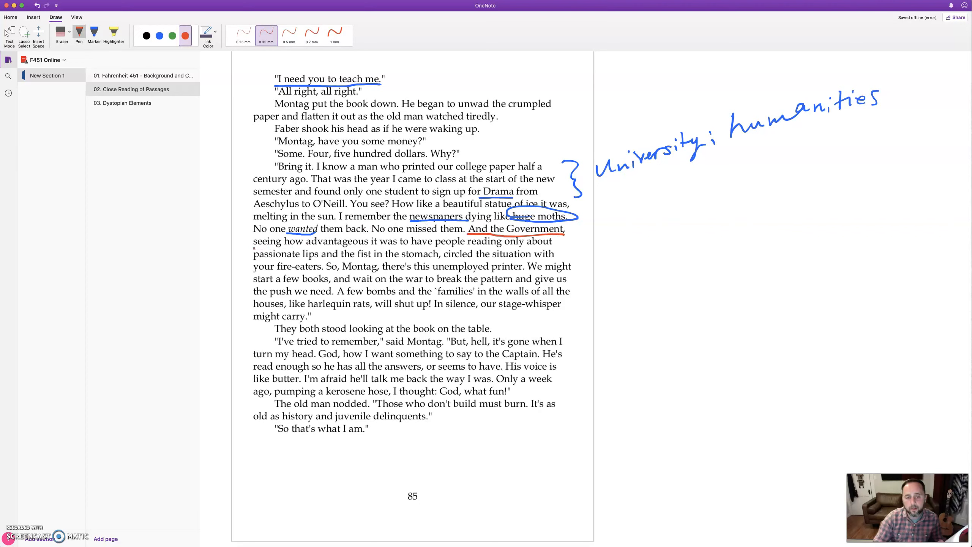
{"action": "left_click_drag", "start_coordinate": [253, 247], "coordinate": [341, 246]}
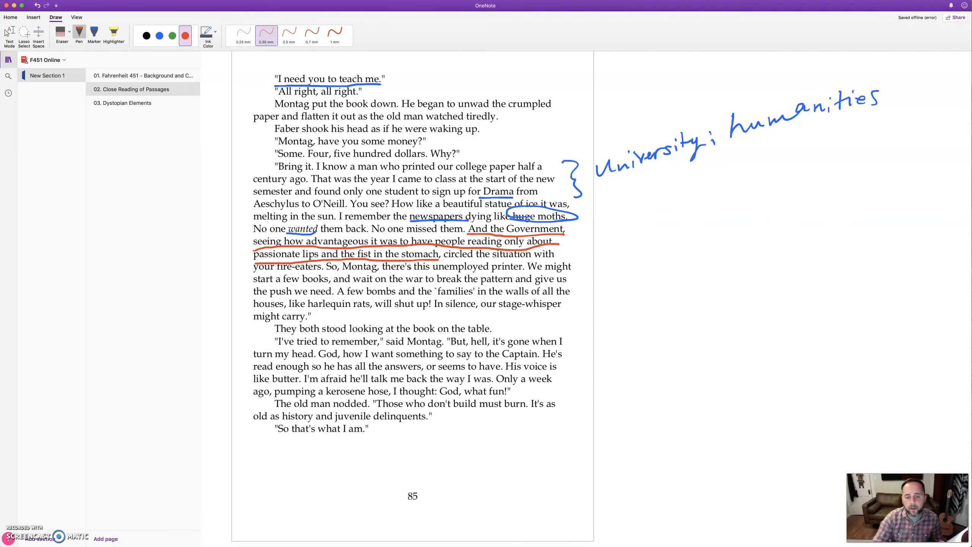
{"action": "left_click_drag", "start_coordinate": [600, 217], "coordinate": [611, 232]}
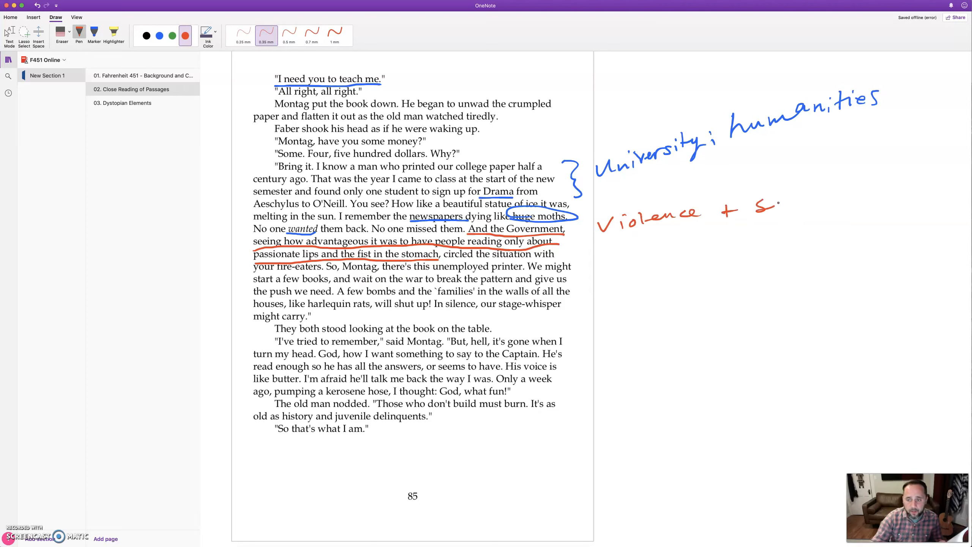
Write the red margin notes "Violence + sex" and "Took advantage / control"
{"action": "left_click_drag", "start_coordinate": [759, 204], "coordinate": [803, 205]}
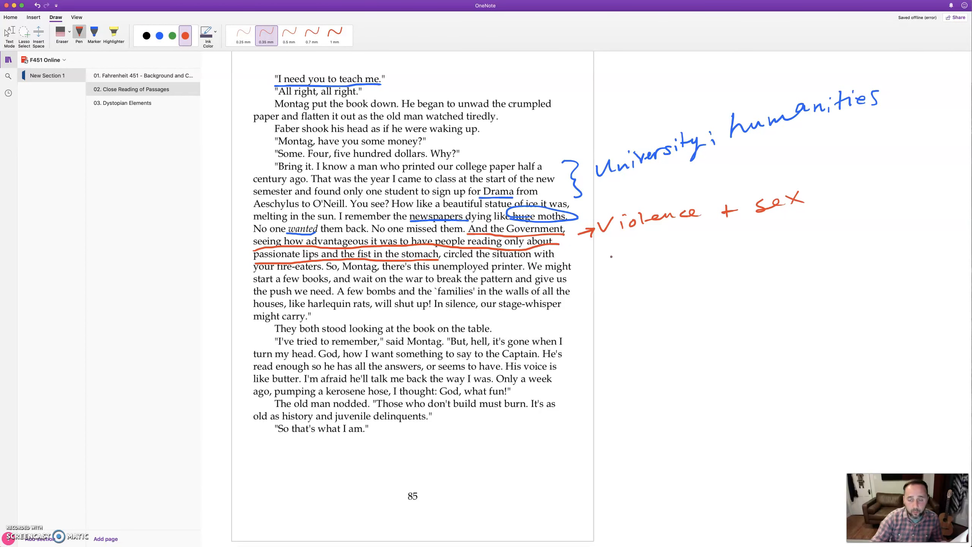
{"action": "left_click_drag", "start_coordinate": [605, 257], "coordinate": [644, 254]}
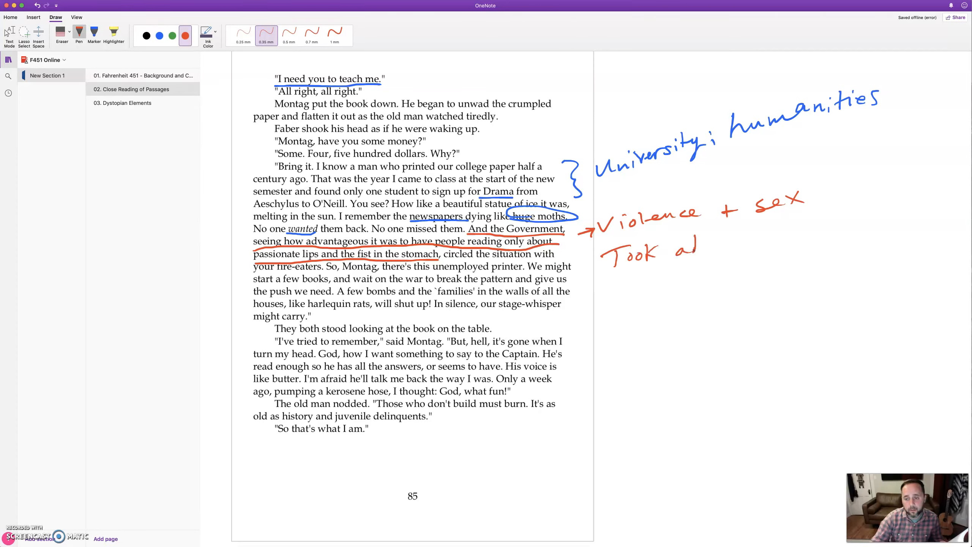
{"action": "left_click_drag", "start_coordinate": [682, 251], "coordinate": [720, 248]}
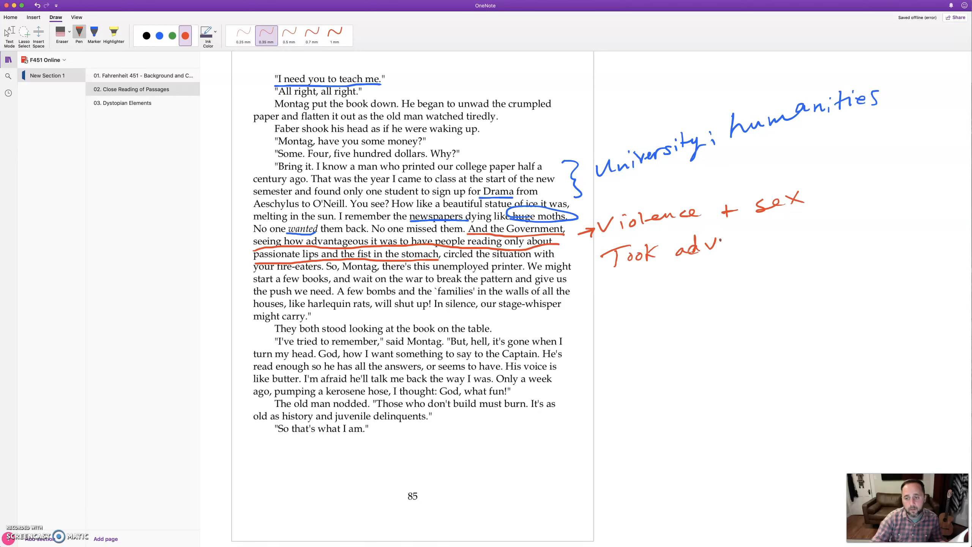
{"action": "left_click_drag", "start_coordinate": [713, 249], "coordinate": [785, 238]}
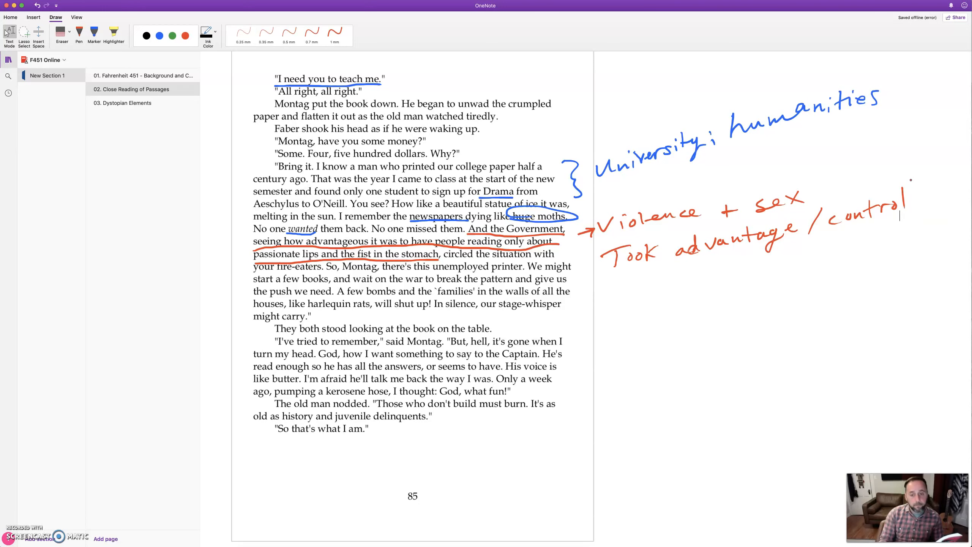
Scroll down until page 86, where Faber leads Montag into his workshop, is showing
{"action": "scroll", "scroll_direction": "down", "scroll_amount": 3}
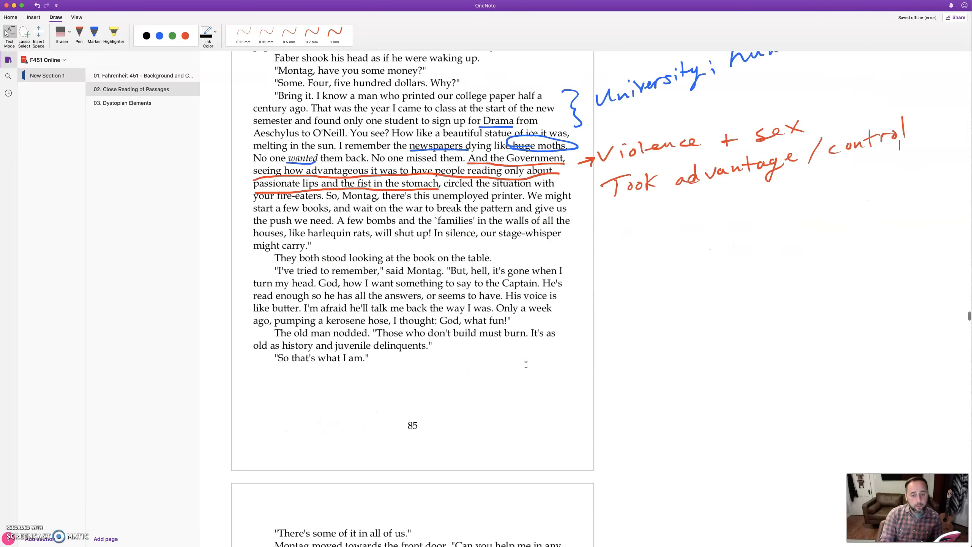
{"action": "scroll", "scroll_direction": "down", "scroll_amount": 3}
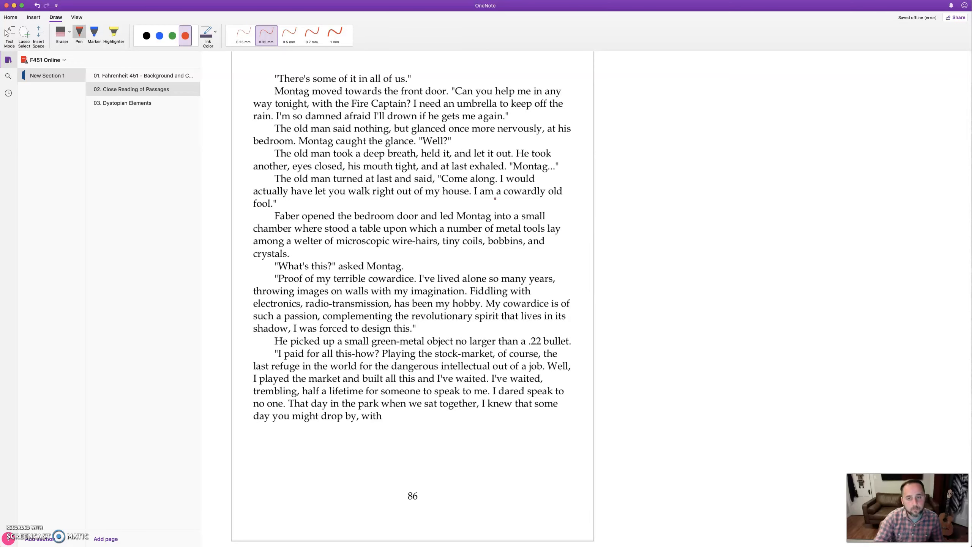
Underline "I am a cowardly old fool", "microscopic wire-hairs" and "Proof of my terrible cowardice" in red
{"action": "left_click_drag", "start_coordinate": [473, 196], "coordinate": [490, 196]}
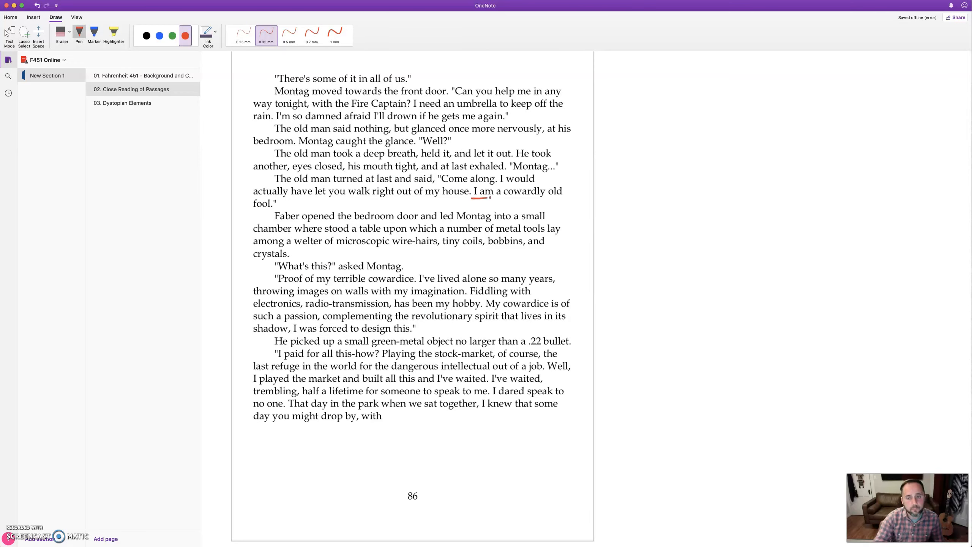
{"action": "left_click_drag", "start_coordinate": [474, 196], "coordinate": [568, 196]}
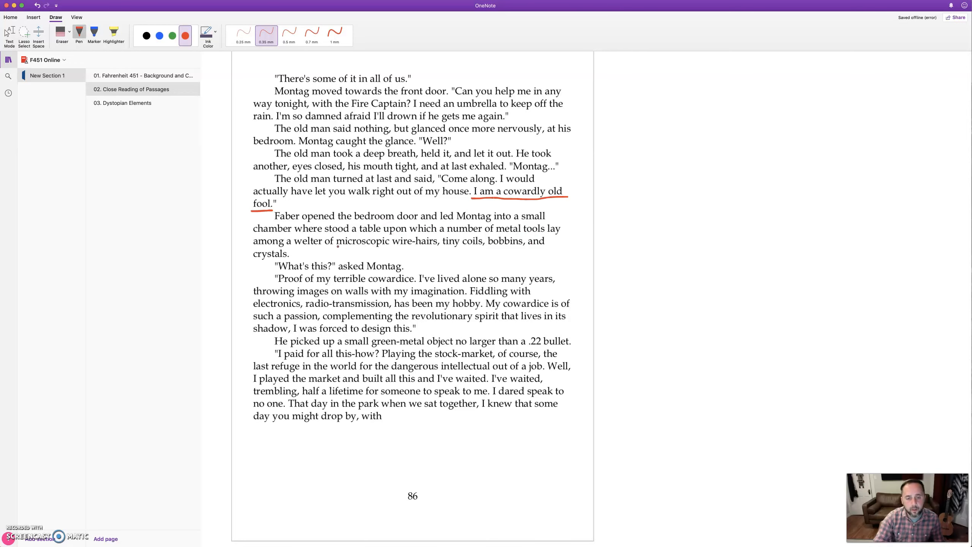
{"action": "left_click_drag", "start_coordinate": [338, 246], "coordinate": [434, 246]}
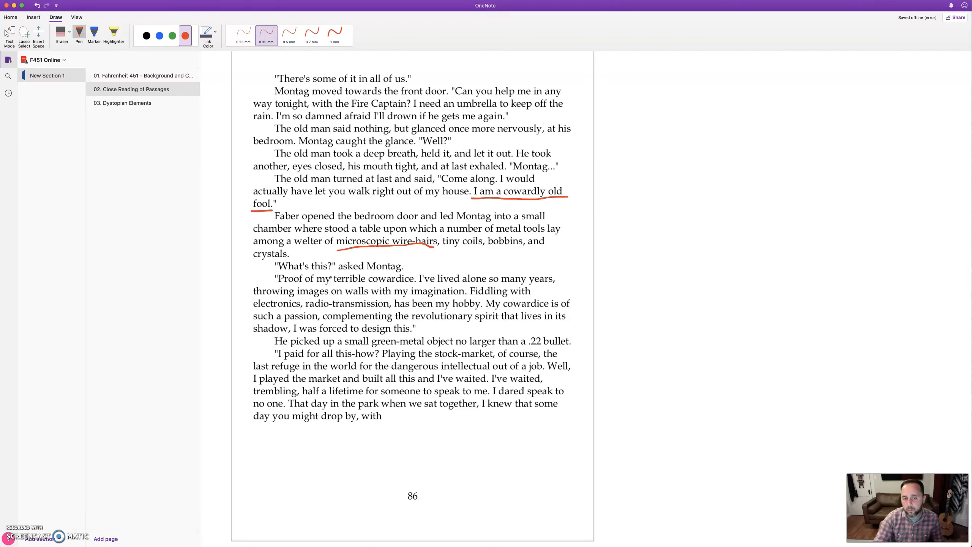
{"action": "left_click_drag", "start_coordinate": [278, 284], "coordinate": [315, 284]}
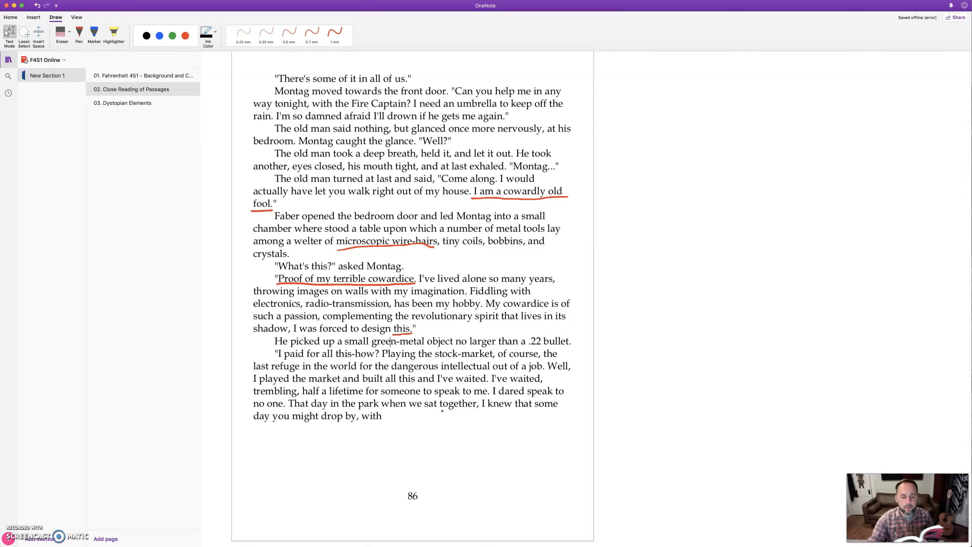
{"action": "scroll", "scroll_direction": "down", "scroll_amount": 3}
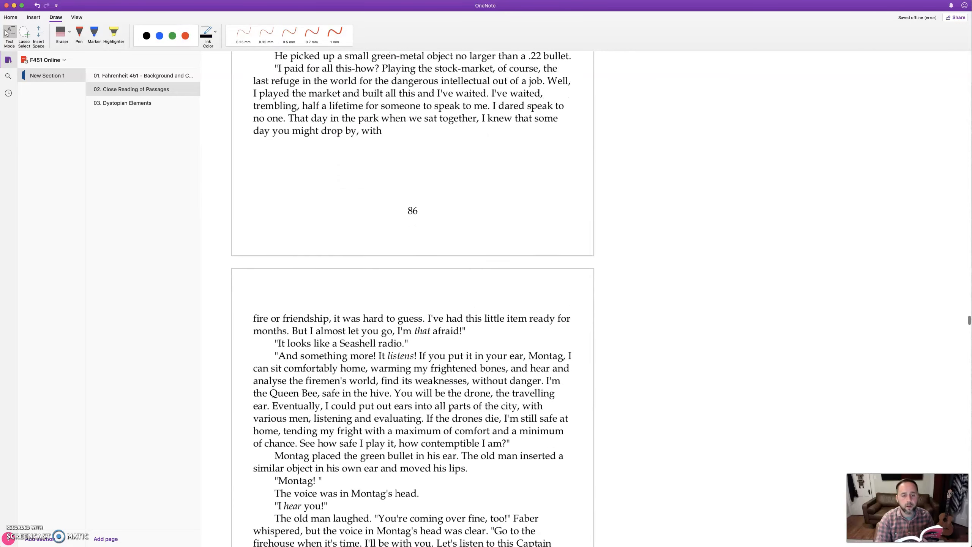
{"action": "scroll", "scroll_direction": "down", "scroll_amount": 3}
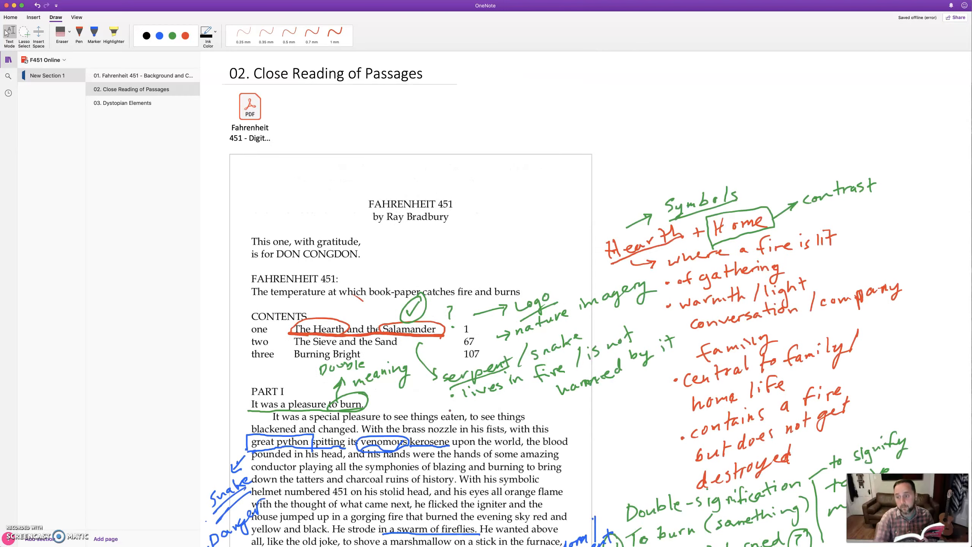
{"action": "scroll", "scroll_direction": "down", "scroll_amount": 3}
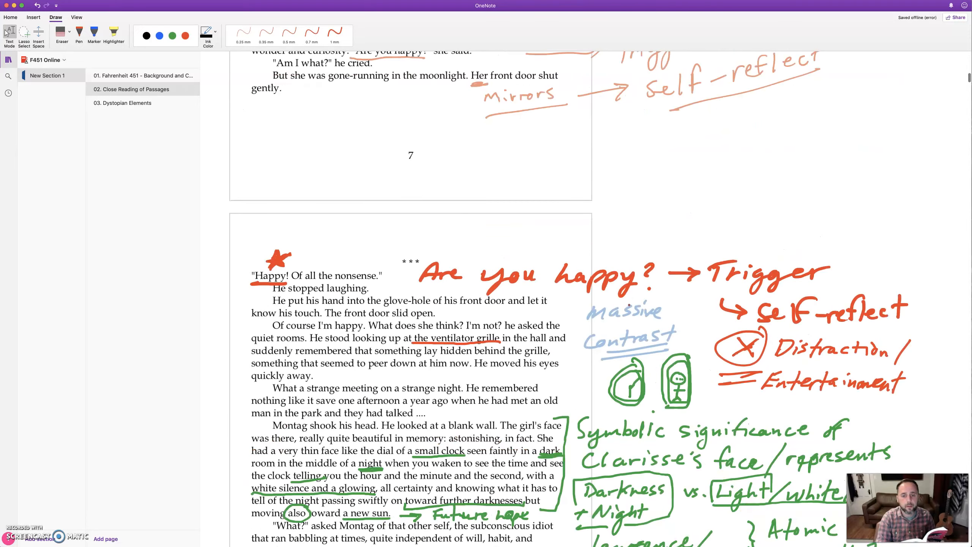
{"action": "scroll", "scroll_direction": "down", "scroll_amount": 3}
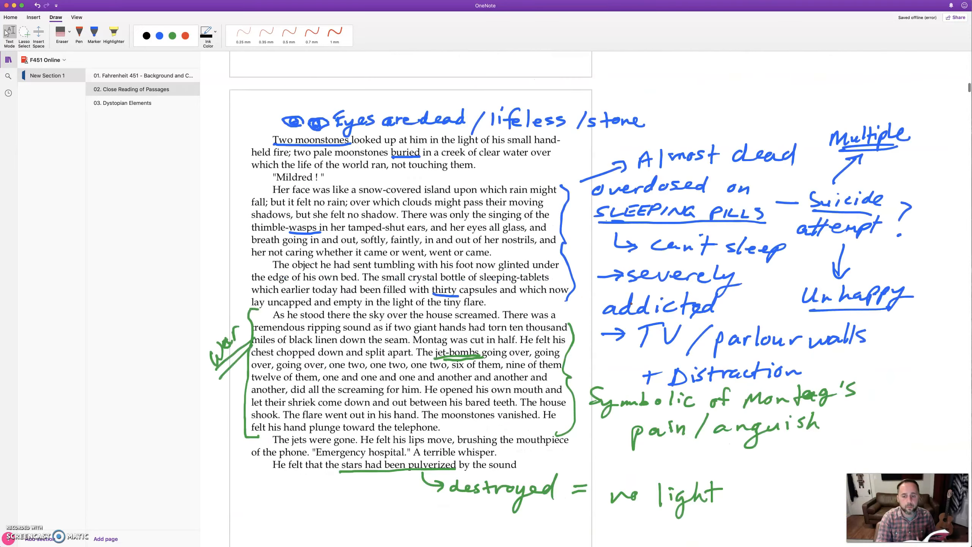
{"action": "scroll", "scroll_direction": "down", "scroll_amount": 3}
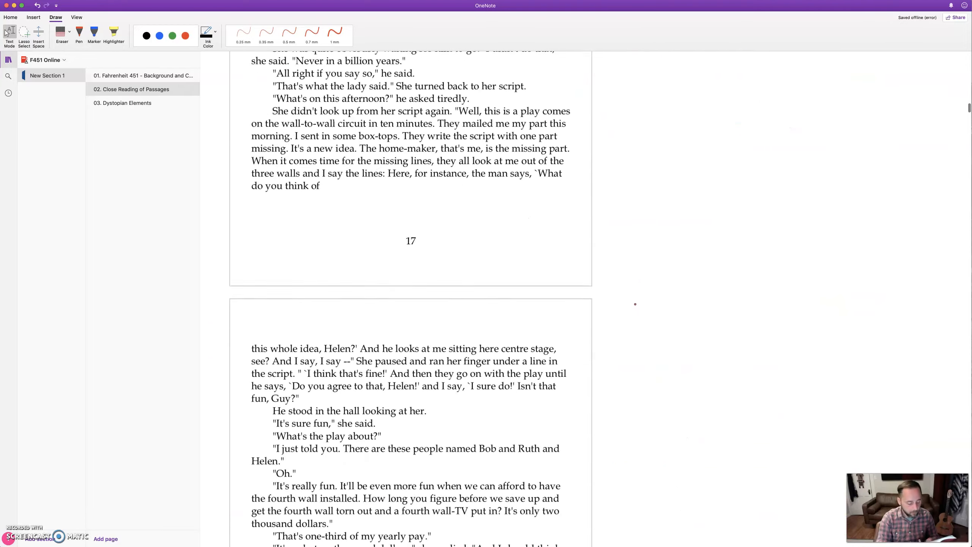
{"action": "scroll", "scroll_direction": "down", "scroll_amount": 3}
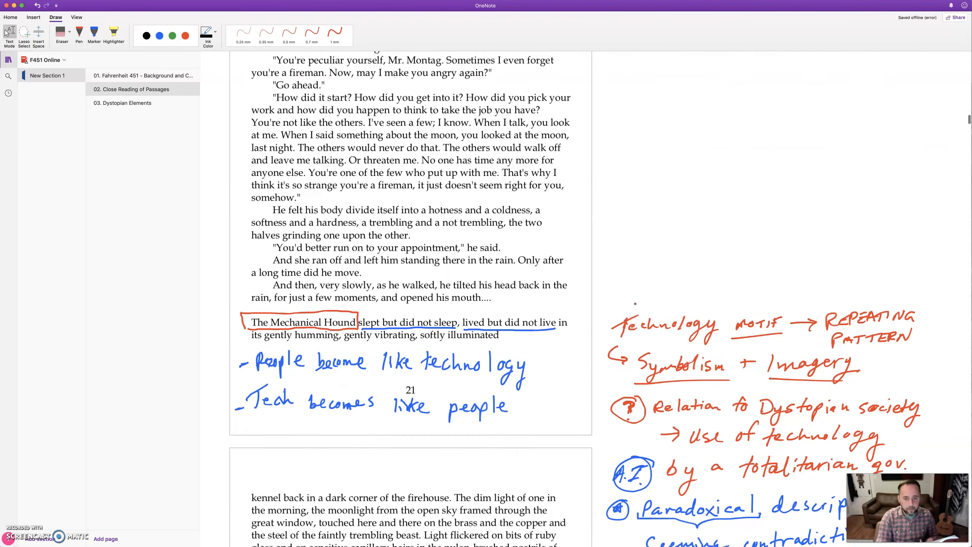
{"action": "scroll", "scroll_direction": "down", "scroll_amount": 3}
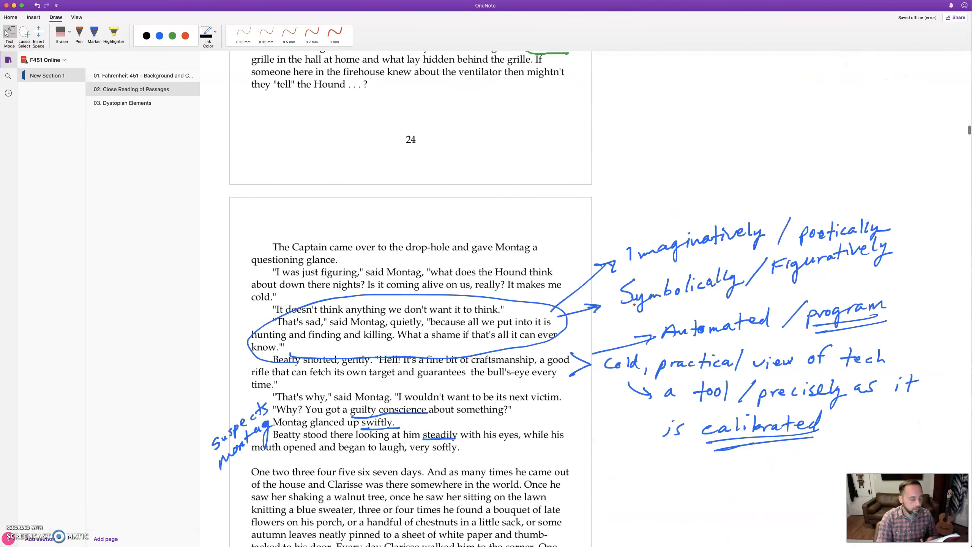
{"action": "scroll", "scroll_direction": "down", "scroll_amount": 3}
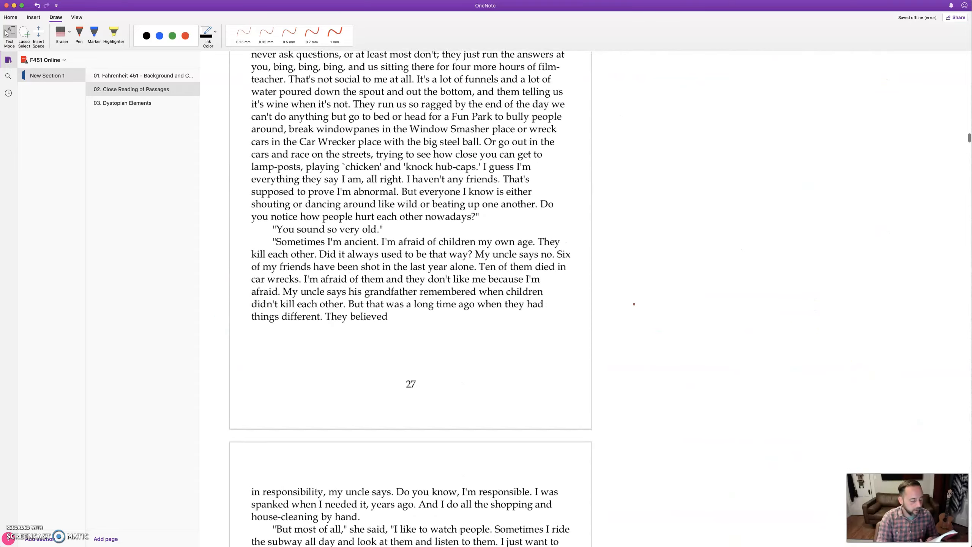
{"action": "scroll", "scroll_direction": "down", "scroll_amount": 3}
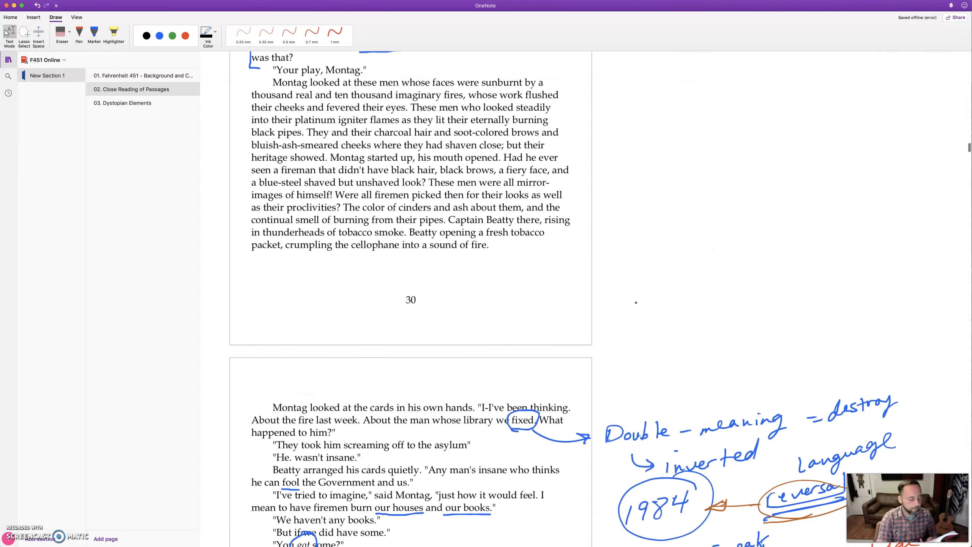
{"action": "scroll", "scroll_direction": "down", "scroll_amount": 3}
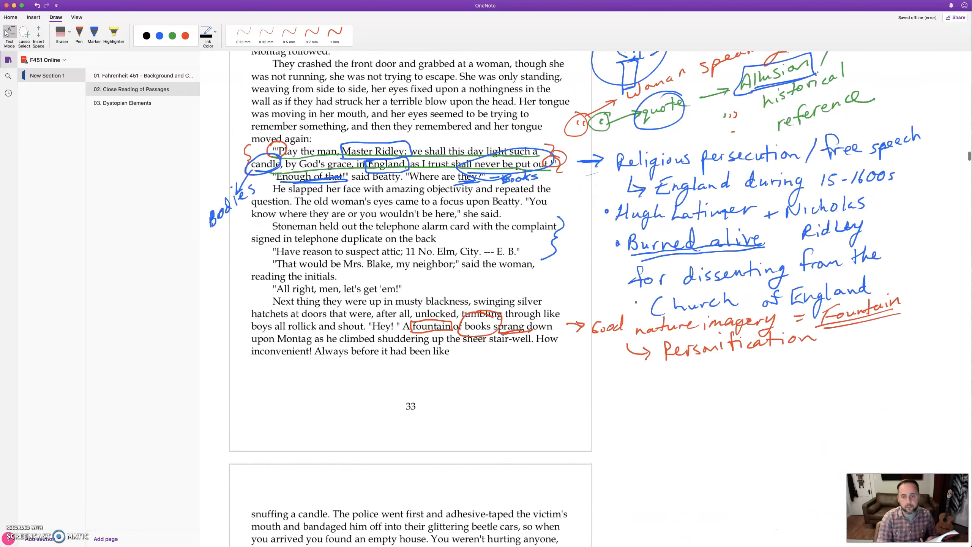
{"action": "scroll", "scroll_direction": "down", "scroll_amount": 3}
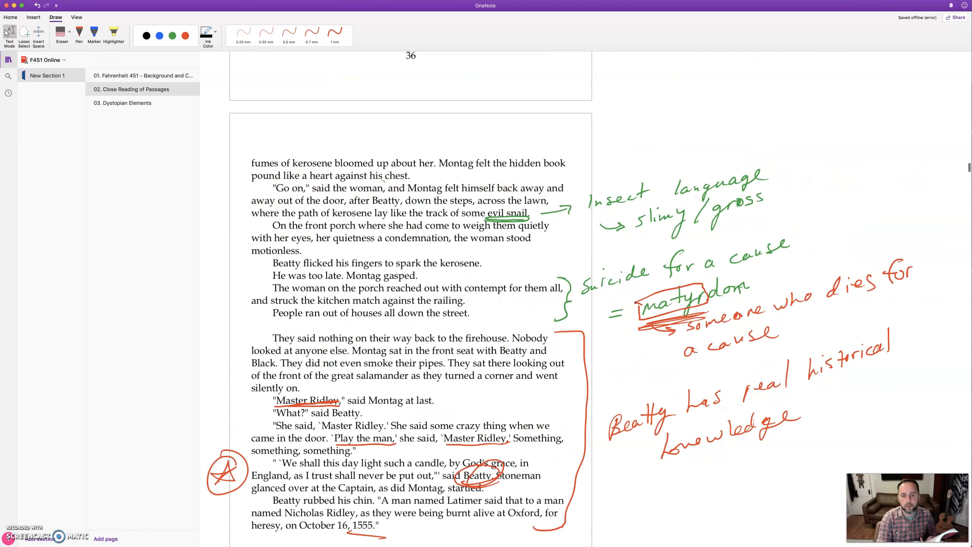
{"action": "scroll", "scroll_direction": "down", "scroll_amount": 3}
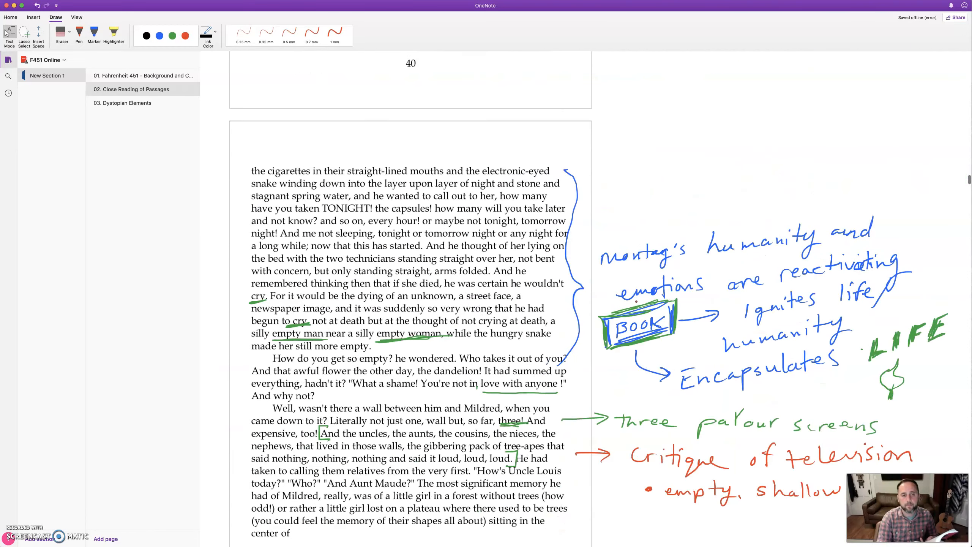
{"action": "scroll", "scroll_direction": "down", "scroll_amount": 3}
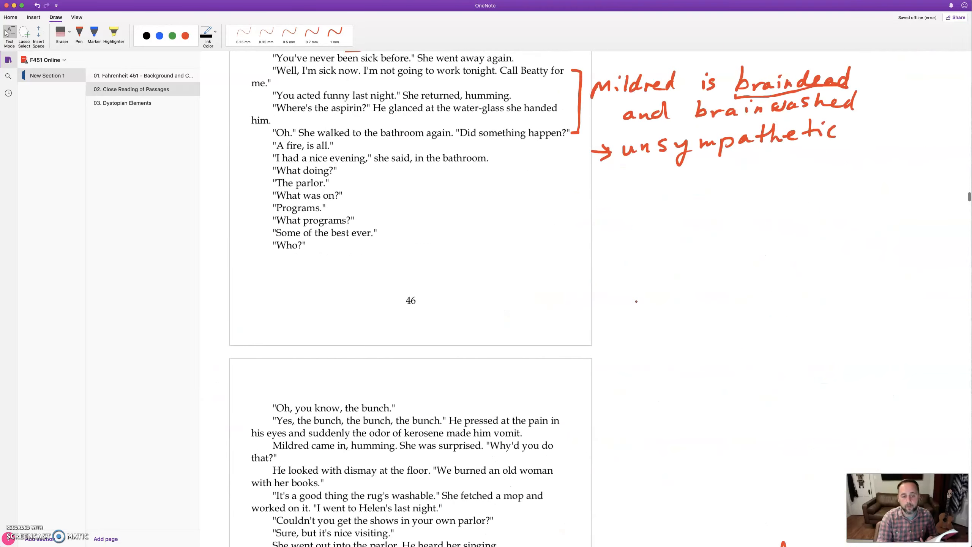
{"action": "scroll", "scroll_direction": "down", "scroll_amount": 3}
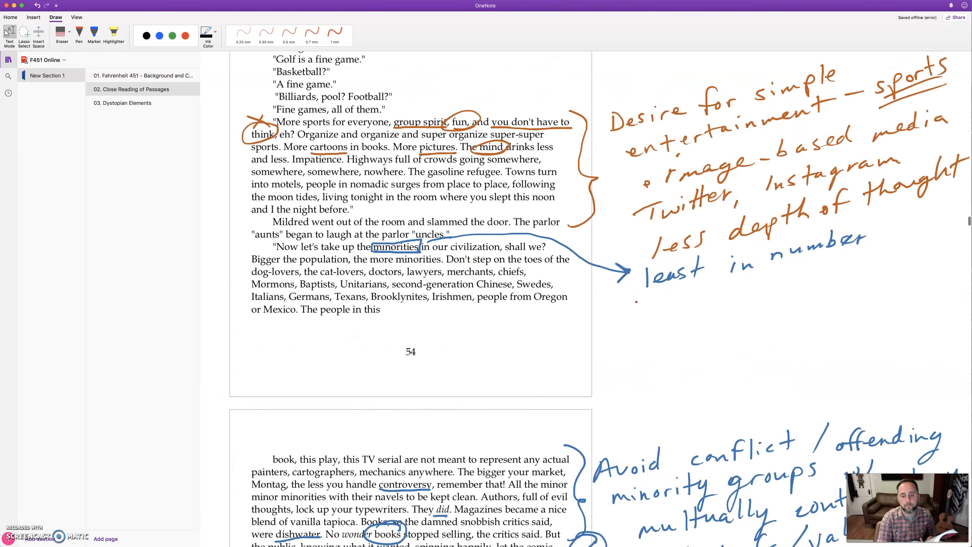
{"action": "scroll", "scroll_direction": "down", "scroll_amount": 3}
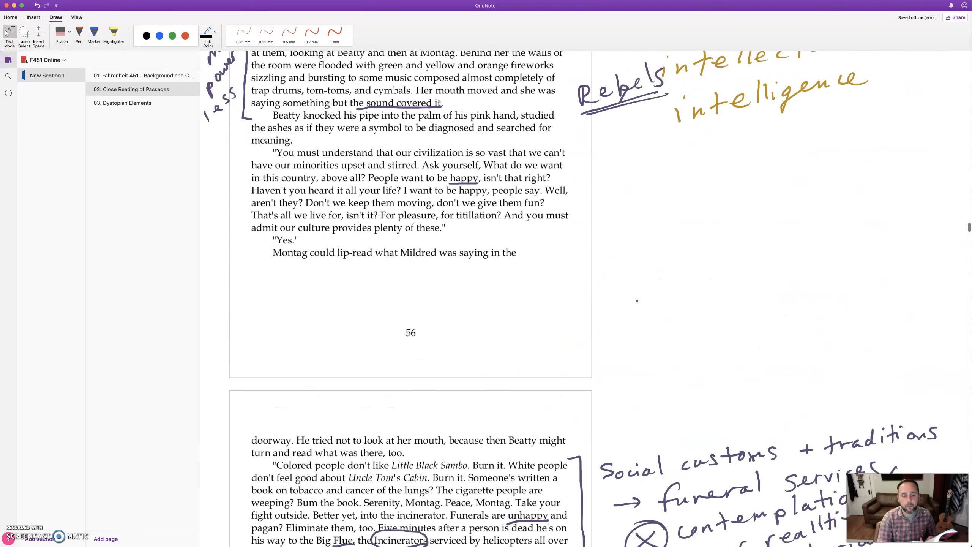
{"action": "scroll", "scroll_direction": "down", "scroll_amount": 3}
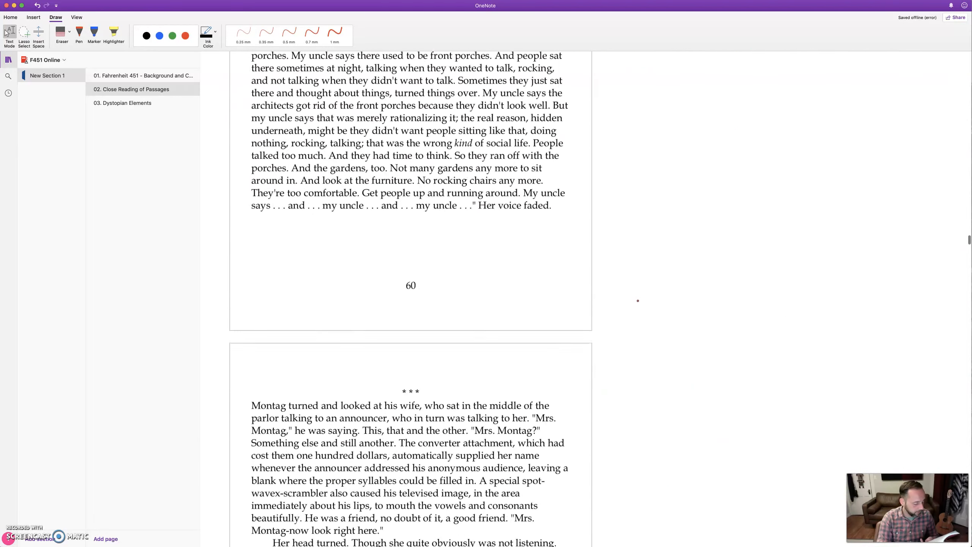
{"action": "scroll", "scroll_direction": "down", "scroll_amount": 3}
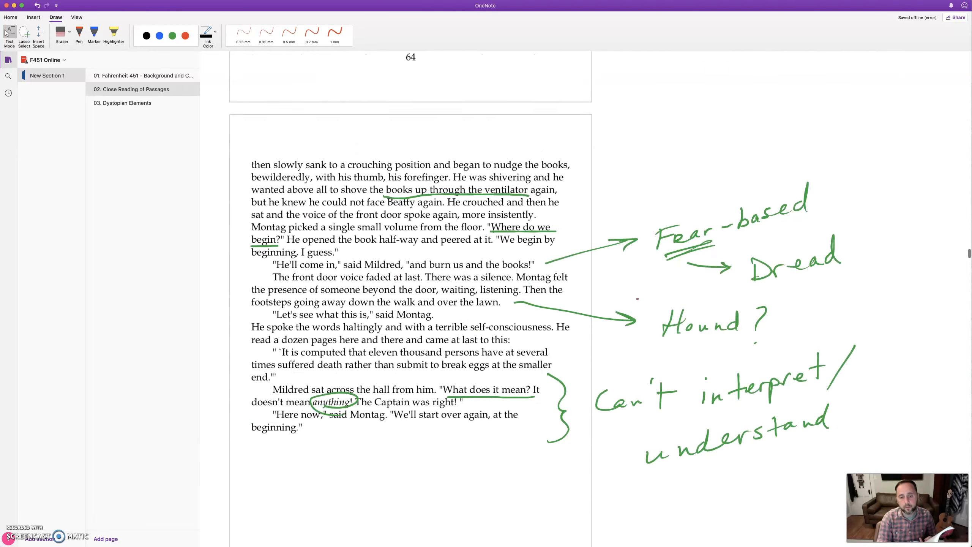
{"action": "scroll", "scroll_direction": "down", "scroll_amount": 3}
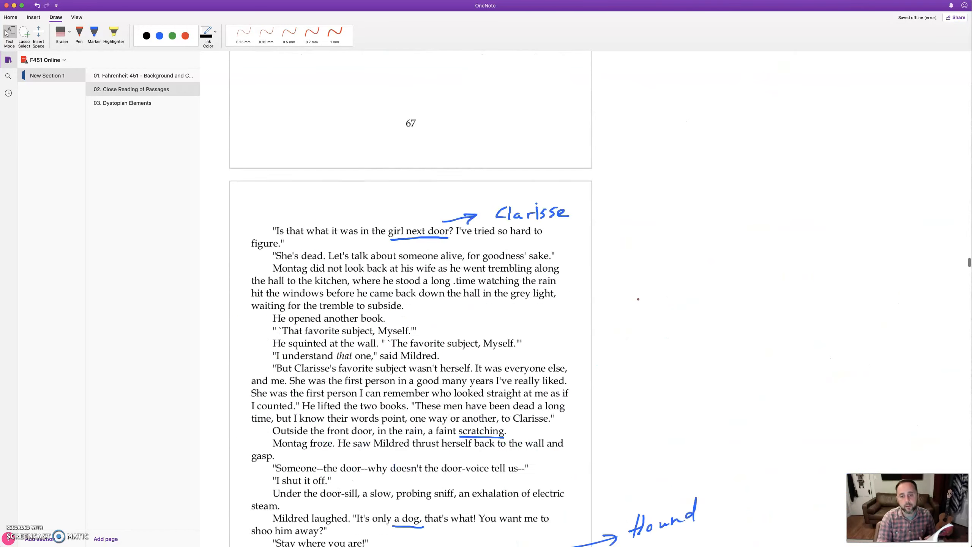
{"action": "scroll", "scroll_direction": "down", "scroll_amount": 3}
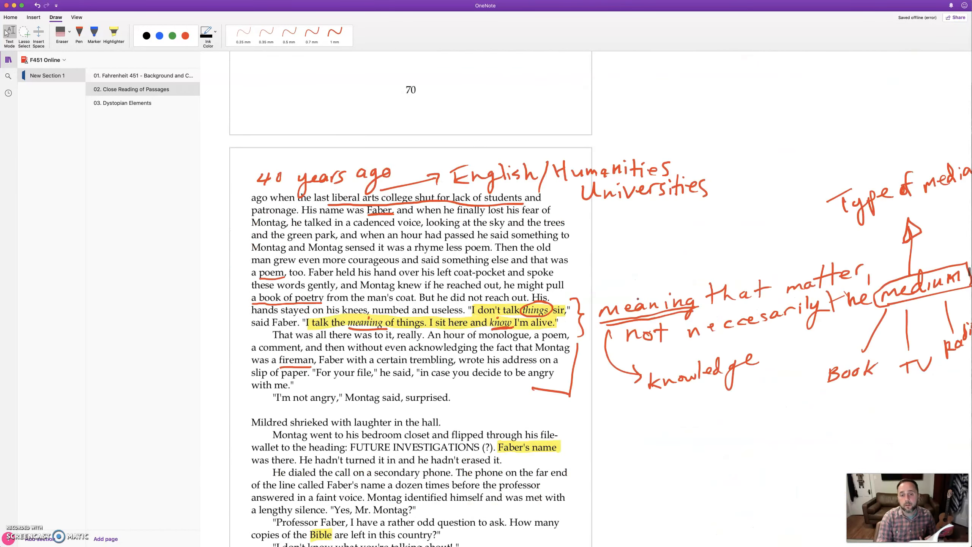
{"action": "scroll", "scroll_direction": "down", "scroll_amount": 3}
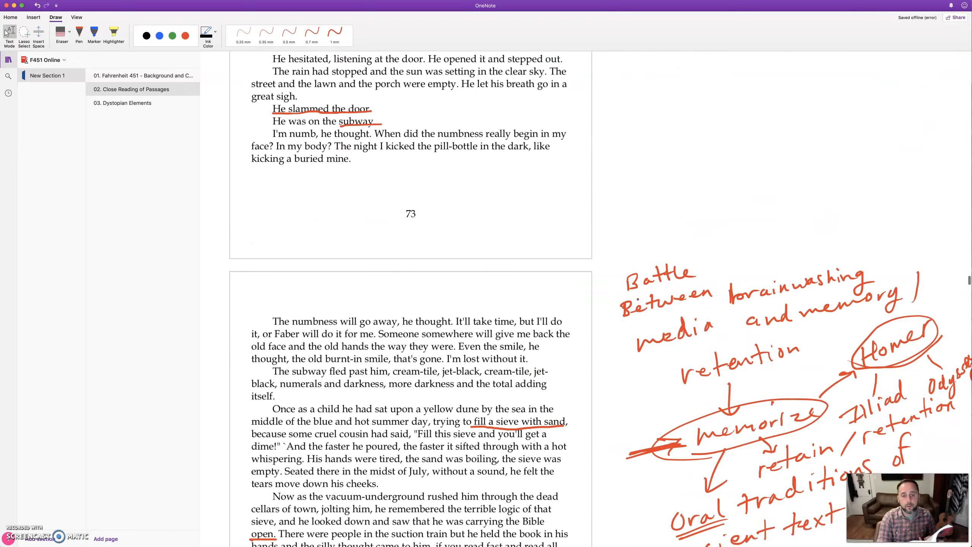
{"action": "scroll", "scroll_direction": "down", "scroll_amount": 3}
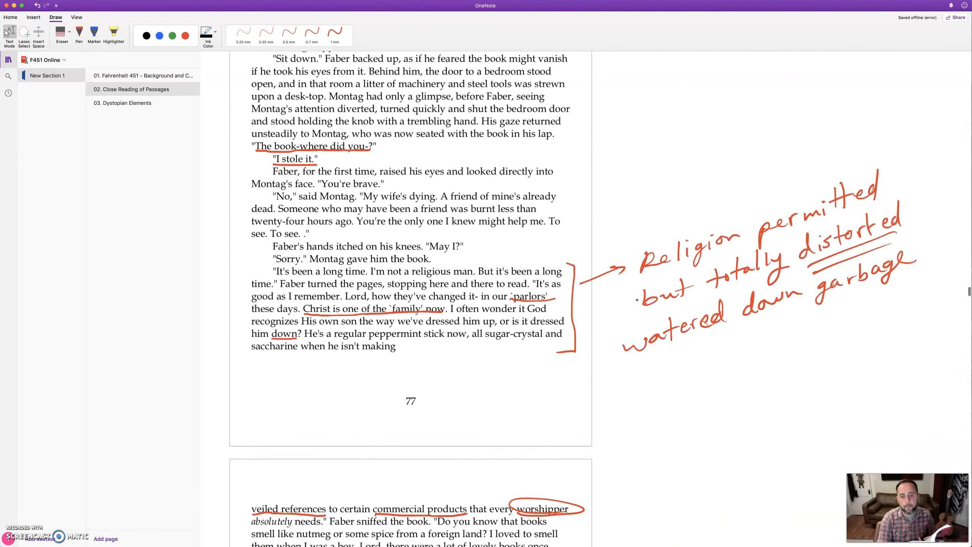
{"action": "scroll", "scroll_direction": "down", "scroll_amount": 3}
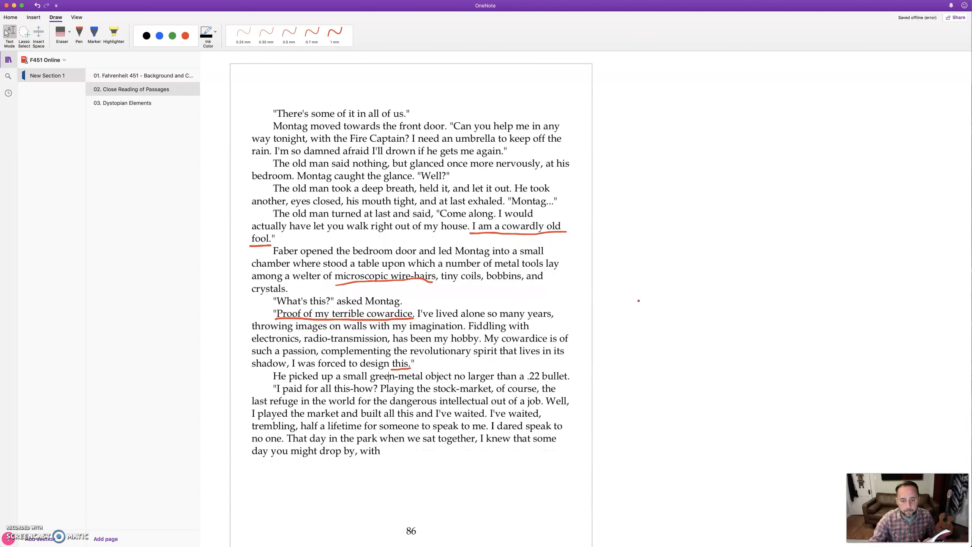
Underline "little item" and "Seashell radio" in red and circle "listens"
{"action": "scroll", "scroll_direction": "down", "scroll_amount": 3}
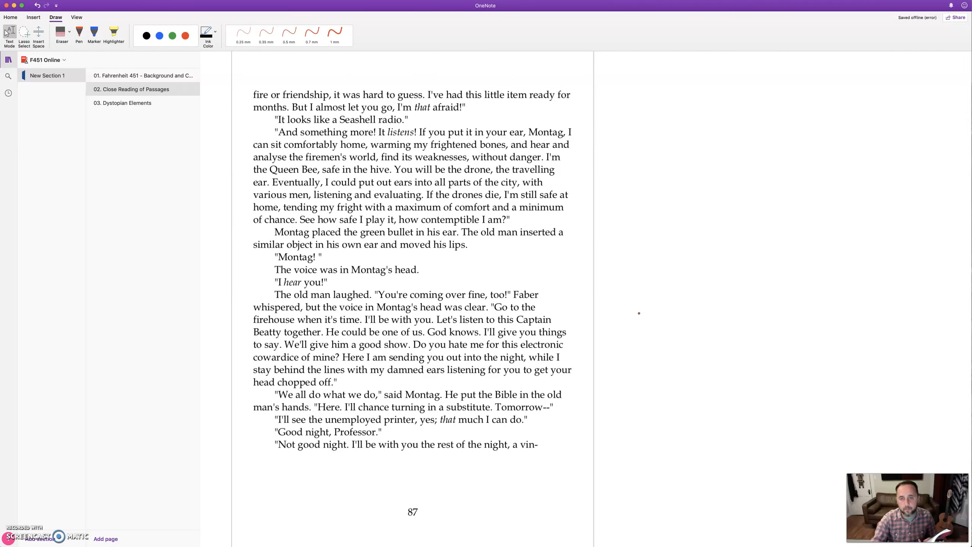
{"action": "left_click", "coordinate": [186, 36]}
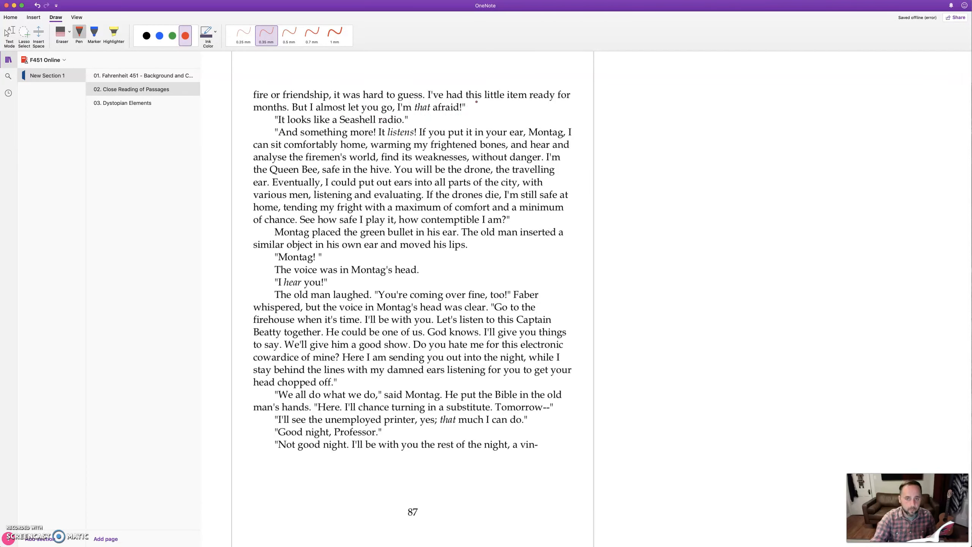
{"action": "left_click_drag", "start_coordinate": [483, 100], "coordinate": [529, 100]}
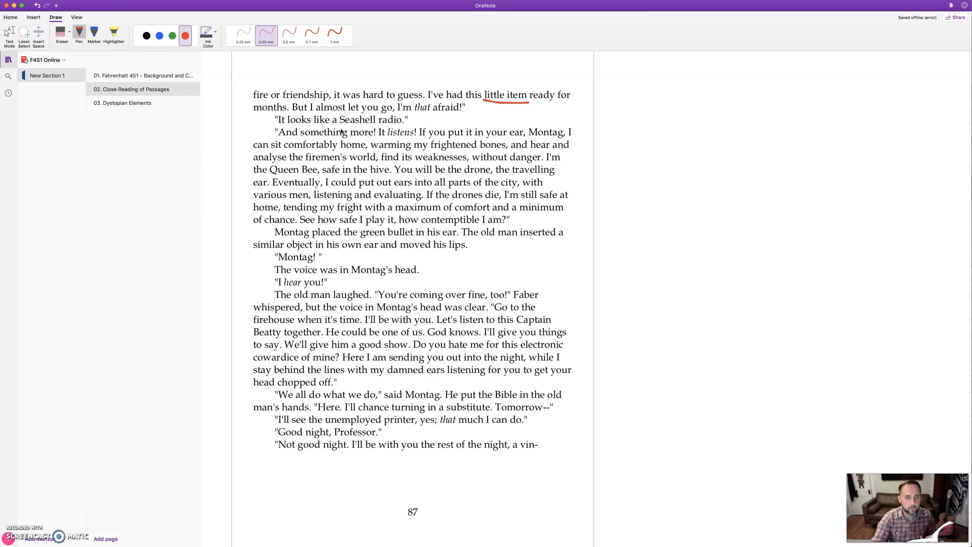
{"action": "left_click_drag", "start_coordinate": [339, 122], "coordinate": [396, 121]}
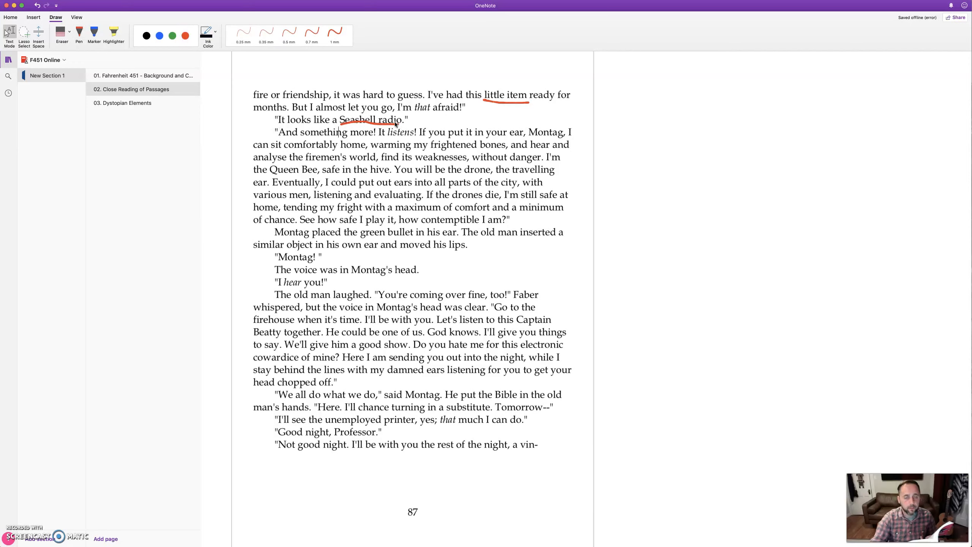
{"action": "left_click", "coordinate": [185, 36]}
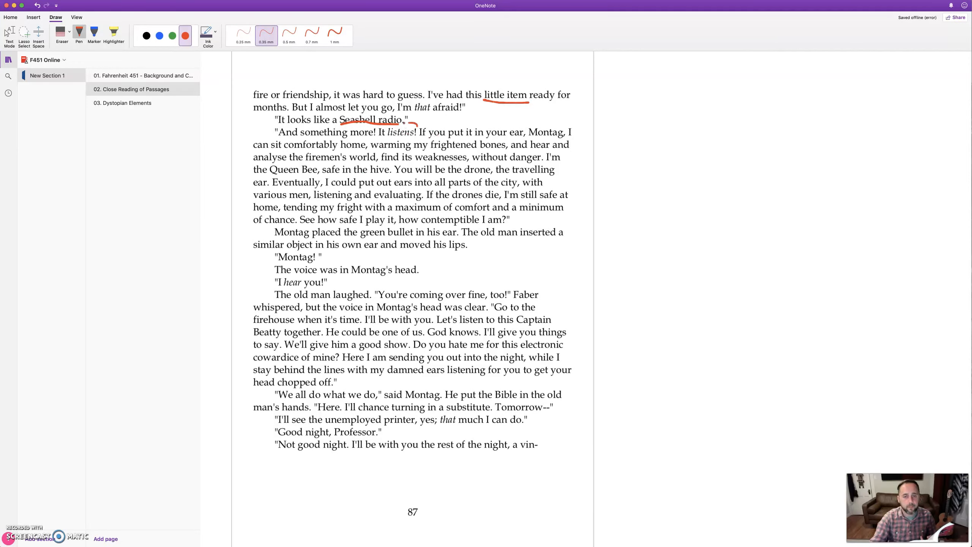
{"action": "left_click_drag", "start_coordinate": [385, 140], "coordinate": [404, 127]}
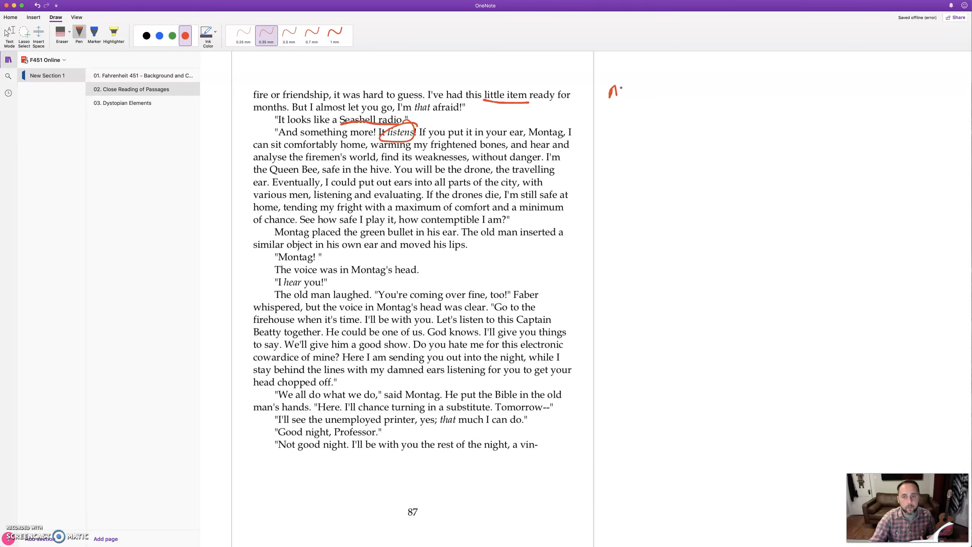
Handwrite the margin note "Microphone → 2-way" beside the passage
{"action": "left_click_drag", "start_coordinate": [610, 89], "coordinate": [663, 90]}
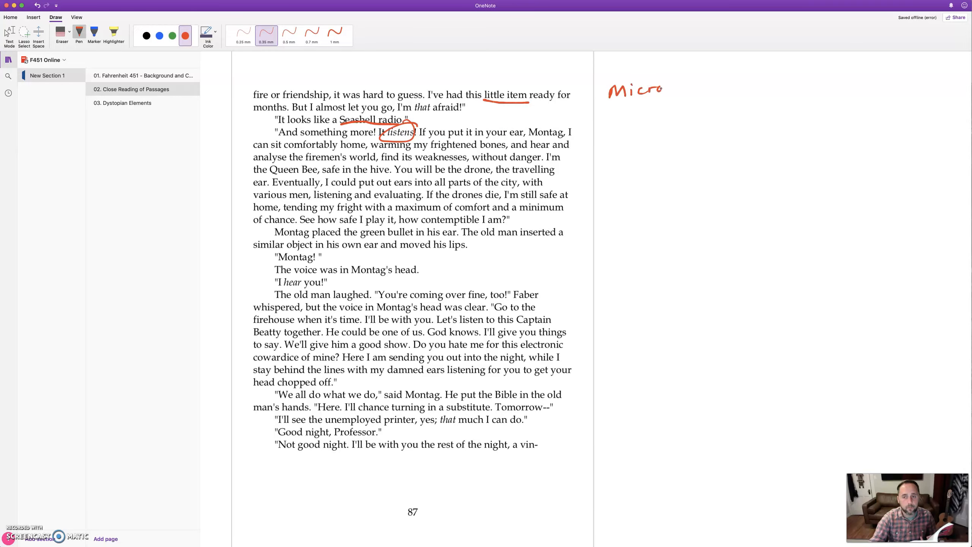
{"action": "left_click_drag", "start_coordinate": [667, 90], "coordinate": [717, 87]}
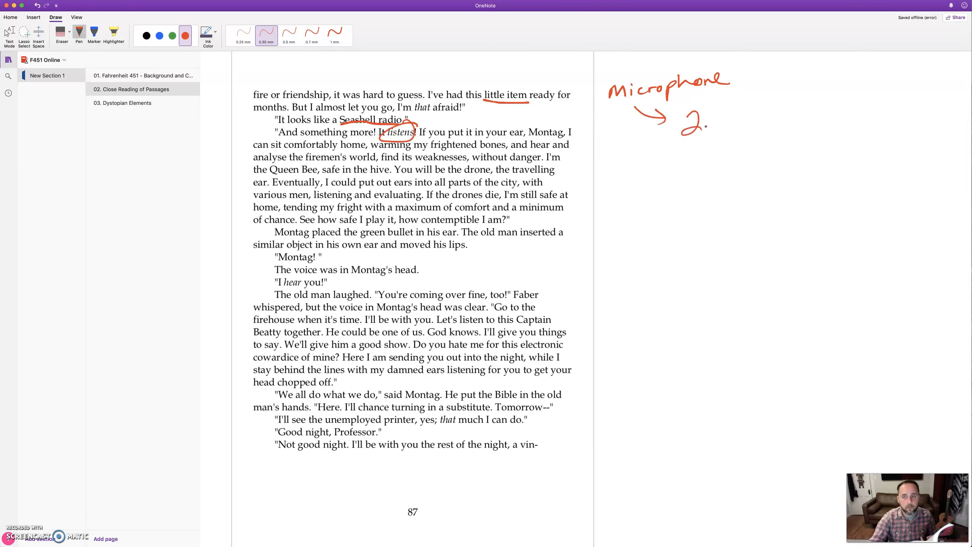
{"action": "left_click_drag", "start_coordinate": [713, 111], "coordinate": [800, 112]}
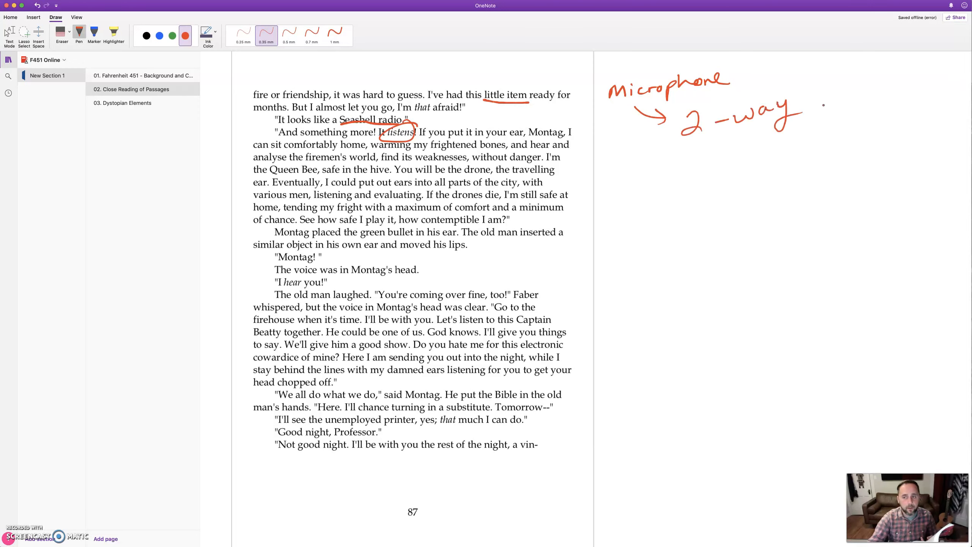
{"action": "left_click_drag", "start_coordinate": [825, 90], "coordinate": [886, 100]}
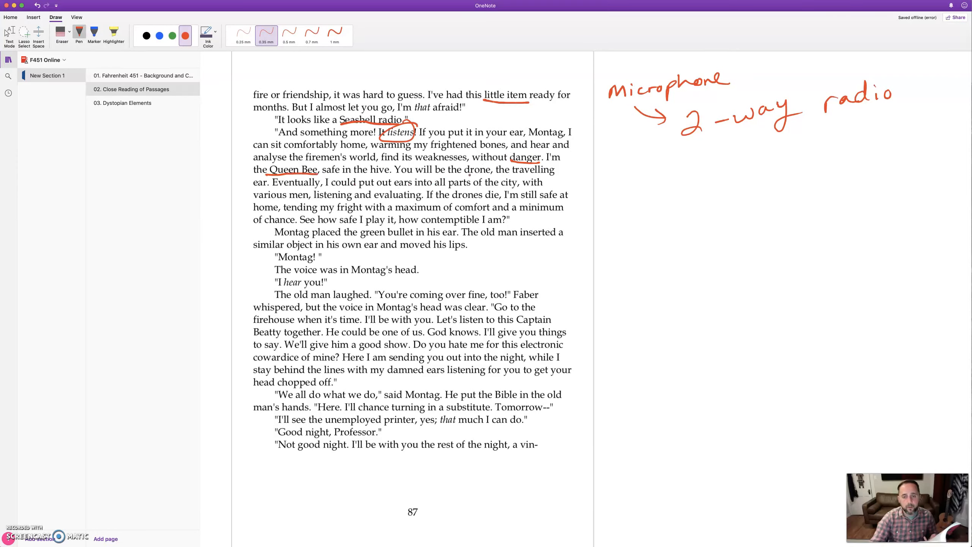
Underline 'drone' in red and bracket the listening-device passage in the margin
{"action": "left_click_drag", "start_coordinate": [460, 174], "coordinate": [492, 172]}
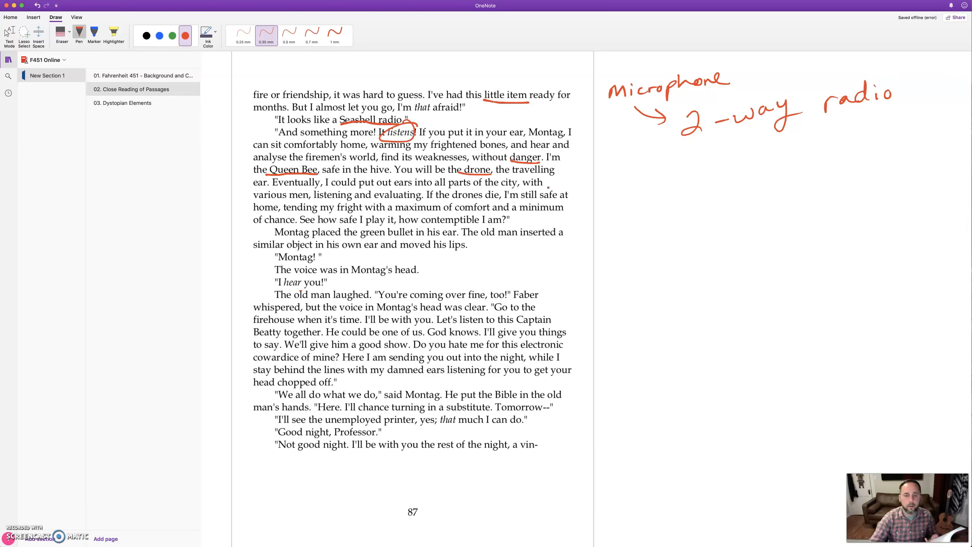
{"action": "left_click_drag", "start_coordinate": [580, 130], "coordinate": [593, 223]}
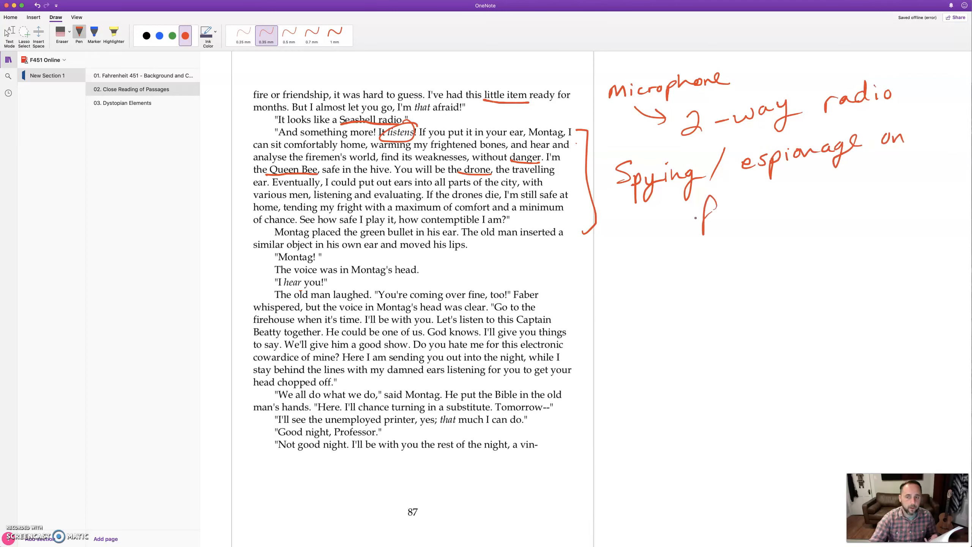
Write 'firemen' beneath the 'Spying / espionage on' margin note
{"action": "left_click_drag", "start_coordinate": [695, 217], "coordinate": [738, 217]}
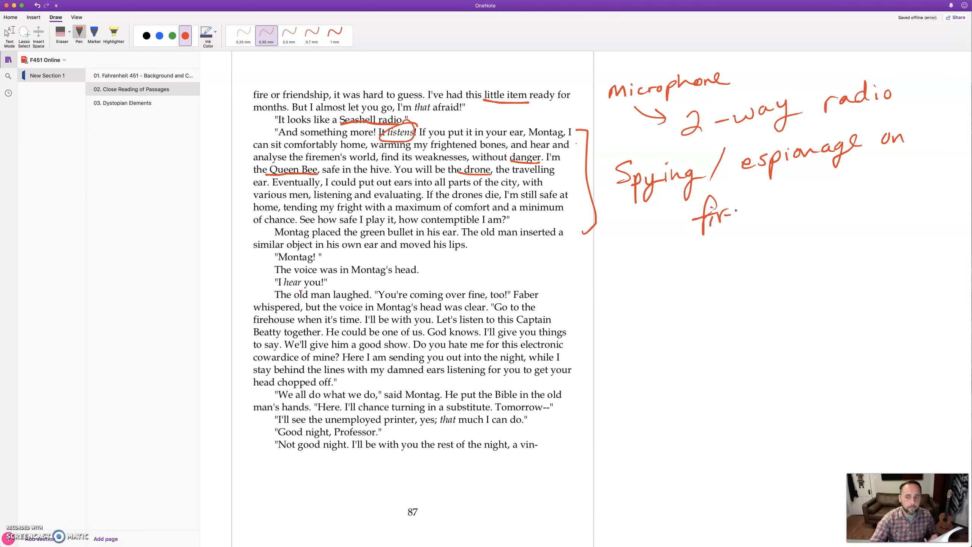
{"action": "left_click_drag", "start_coordinate": [716, 215], "coordinate": [800, 204]}
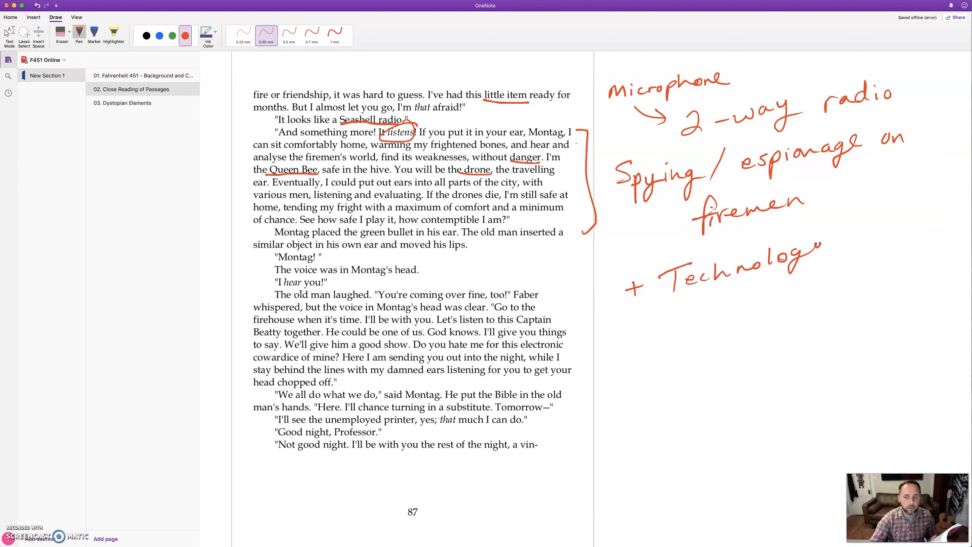
Write 'Technology can be used for good & depends on purpose / motive / user' and underline 'Technology'
{"action": "left_click_drag", "start_coordinate": [806, 261], "coordinate": [893, 232]}
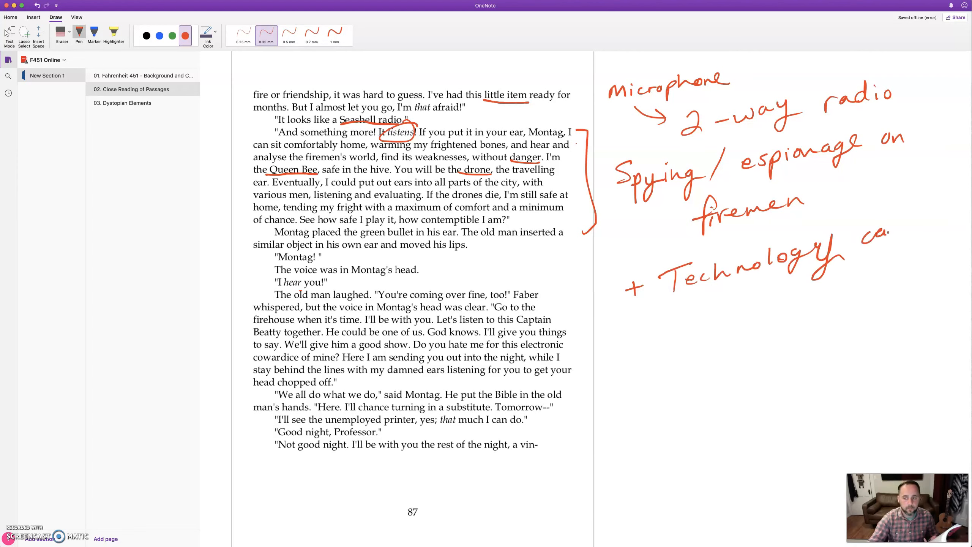
{"action": "left_click_drag", "start_coordinate": [856, 235], "coordinate": [732, 313]}
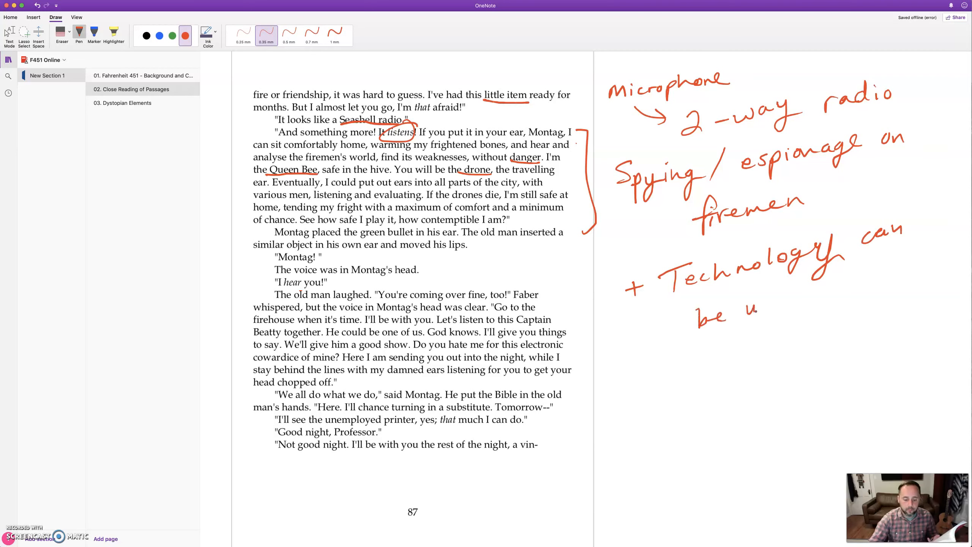
{"action": "left_click_drag", "start_coordinate": [763, 310], "coordinate": [800, 310]}
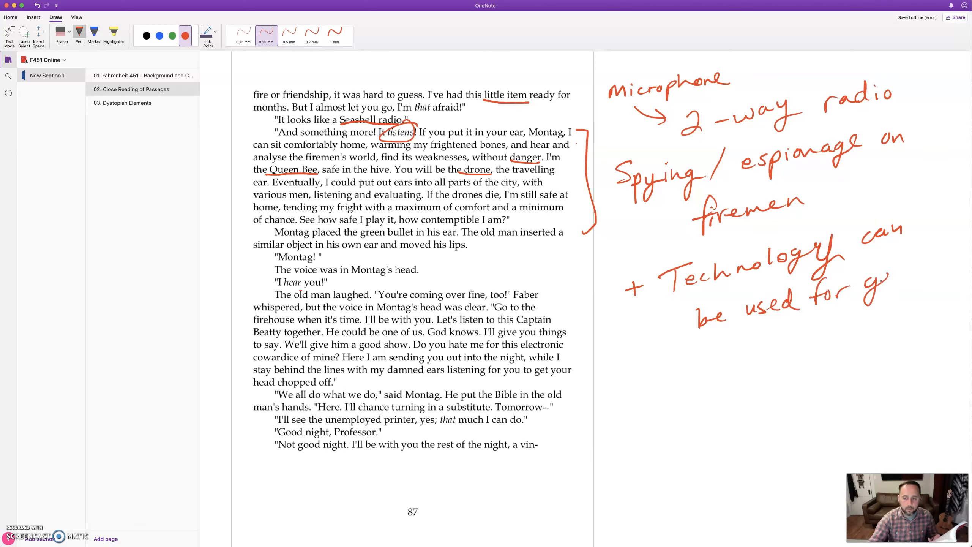
{"action": "left_click_drag", "start_coordinate": [856, 281], "coordinate": [912, 276]}
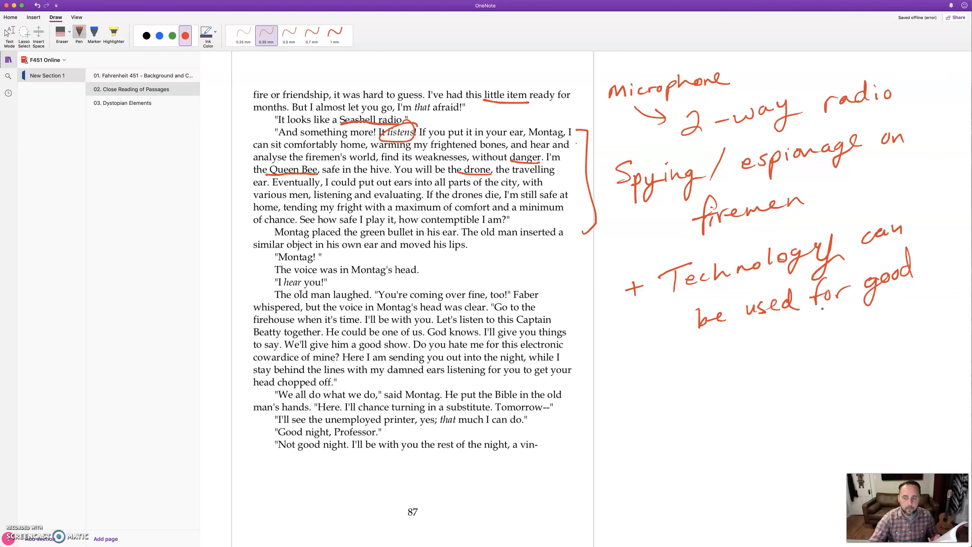
{"action": "left_click_drag", "start_coordinate": [749, 338], "coordinate": [757, 353]}
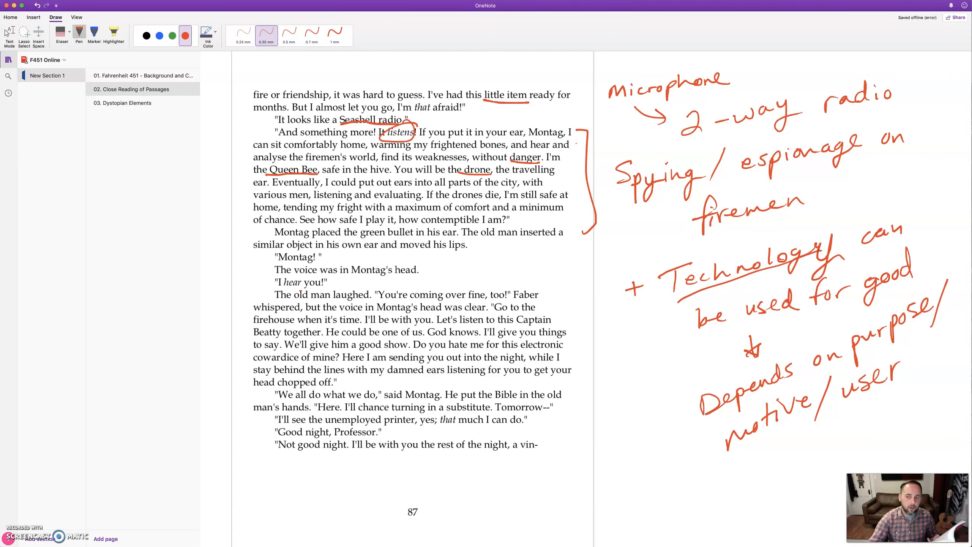
{"action": "left_click_drag", "start_coordinate": [700, 307], "coordinate": [819, 264]}
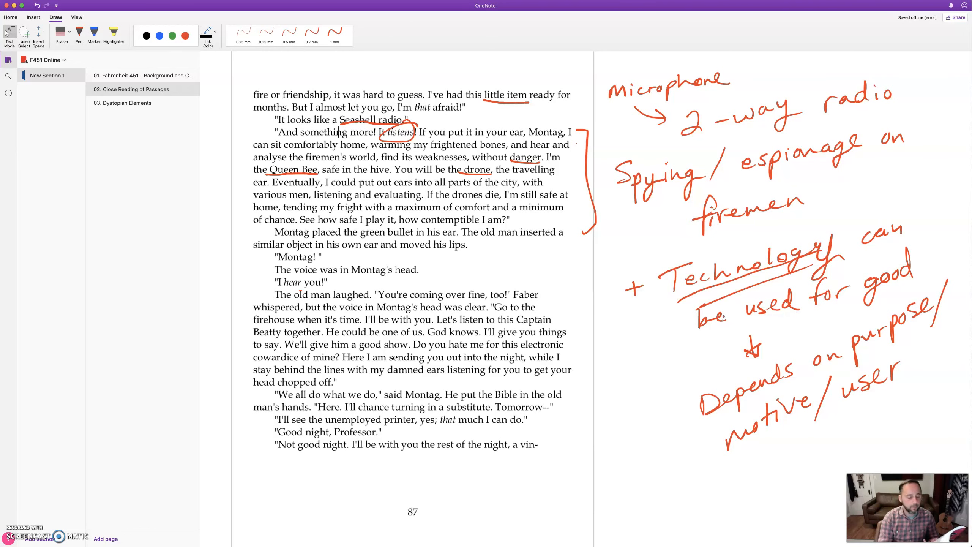
Scroll down past page 87 and back with the Pen active, leaving stray red strokes
{"action": "scroll", "scroll_direction": "down", "scroll_amount": 3}
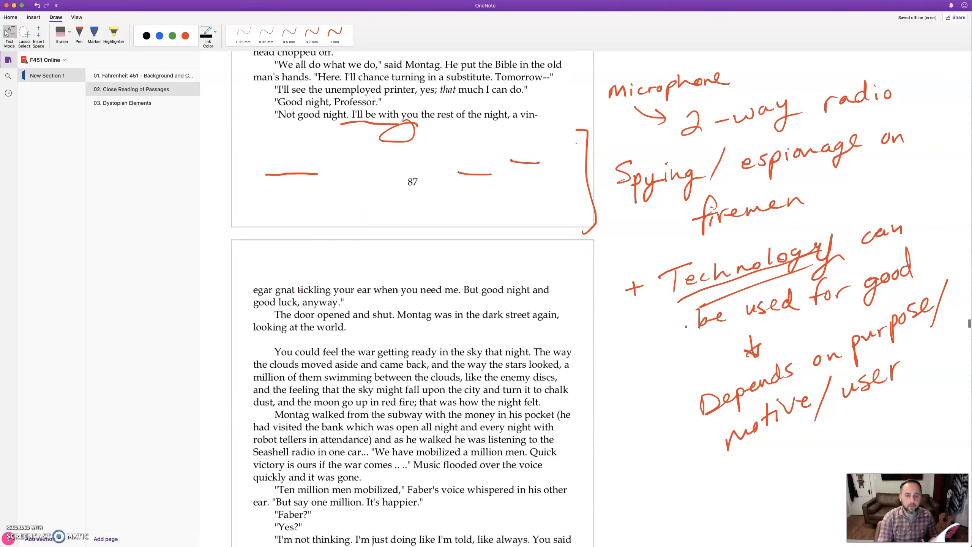
{"action": "scroll", "scroll_direction": "up", "scroll_amount": 3}
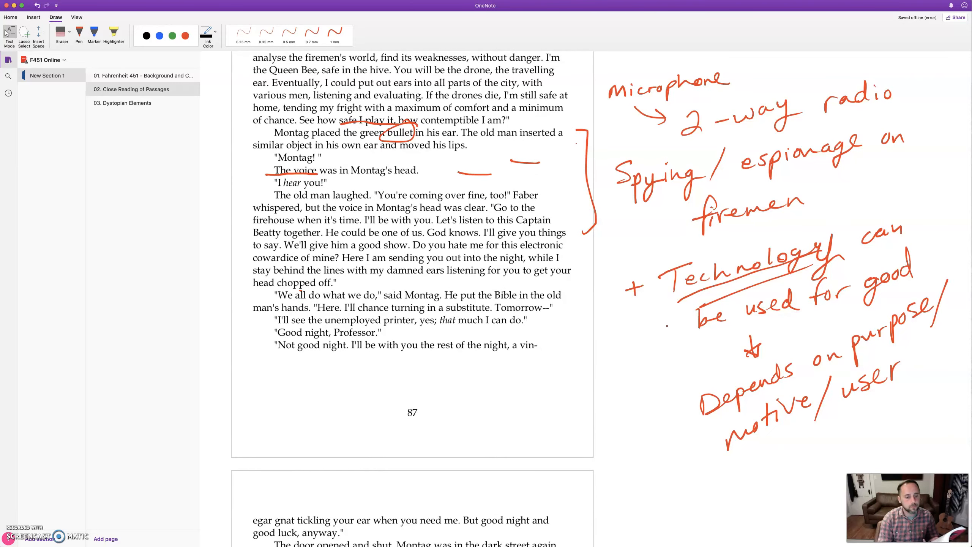
{"action": "scroll", "scroll_direction": "down", "scroll_amount": 3}
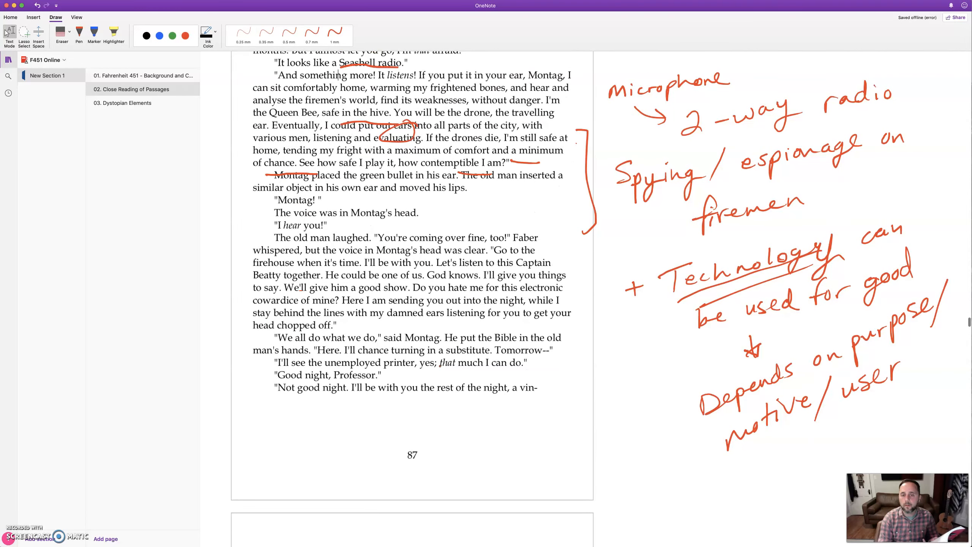
{"action": "scroll", "scroll_direction": "down", "scroll_amount": 3}
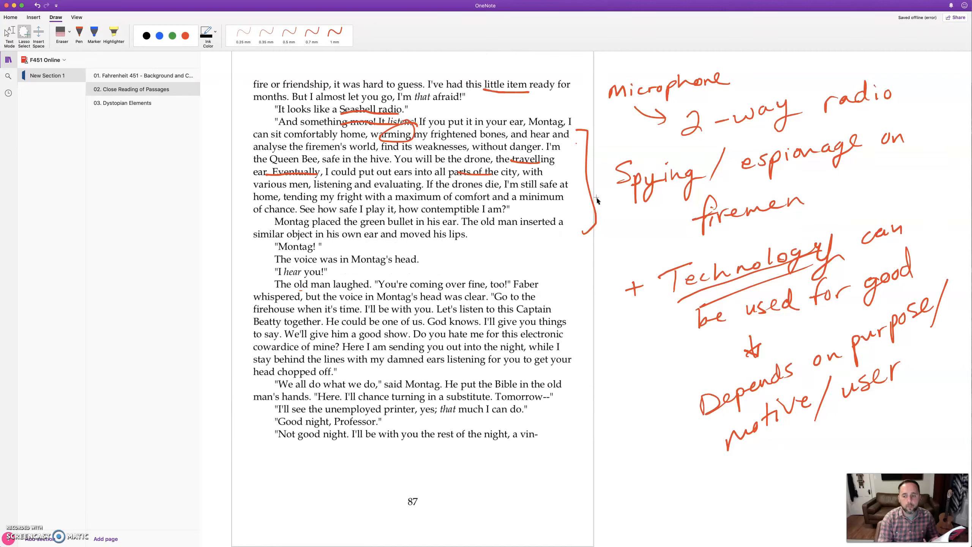
{"action": "mouse_move", "coordinate": [546, 201]}
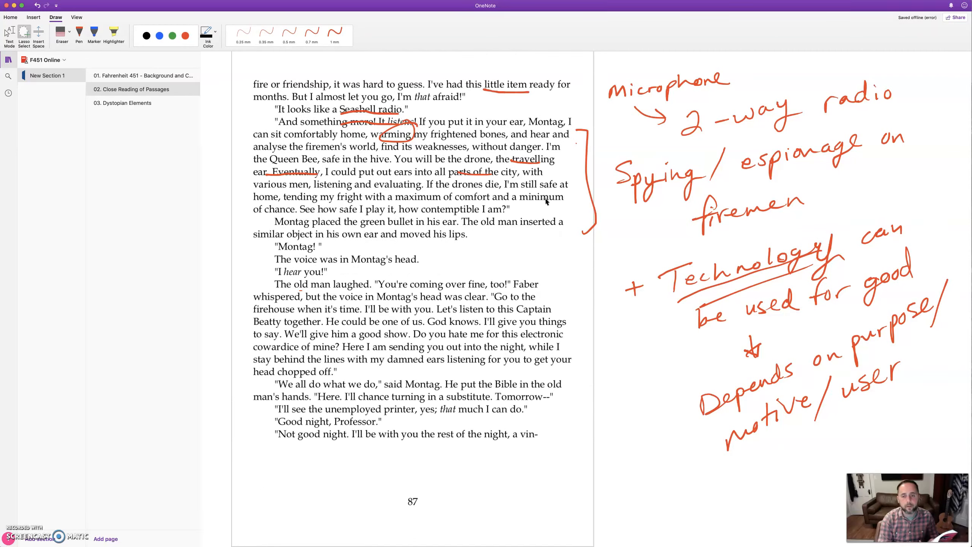